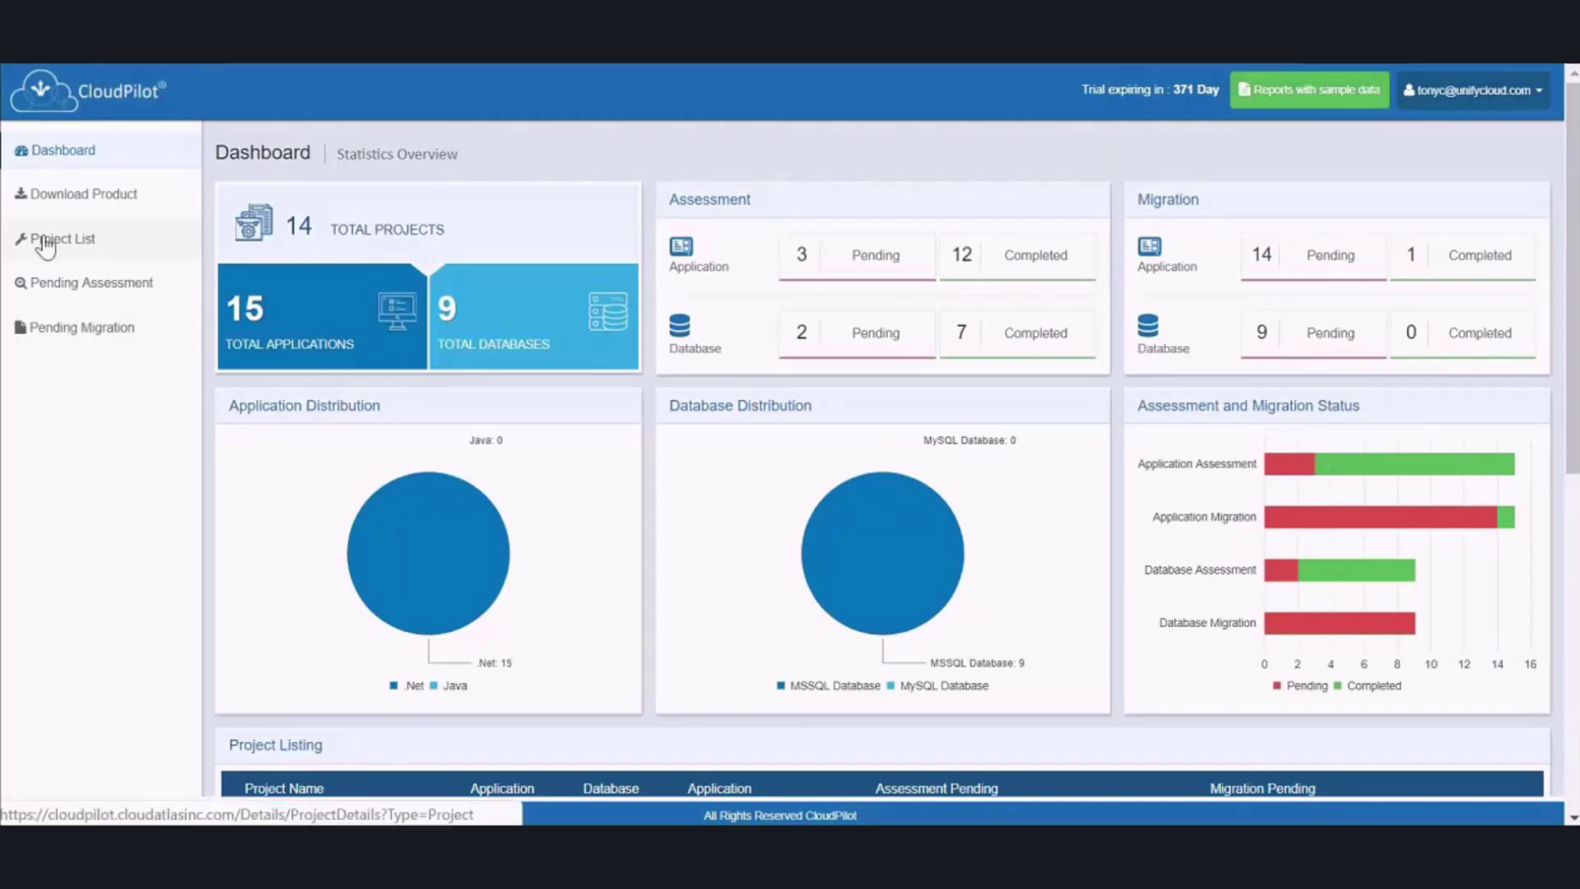
From the project list, reach OurDemoProj and view the OurDemoApp assessment report
{"action": "left_click", "coordinate": [62, 238]}
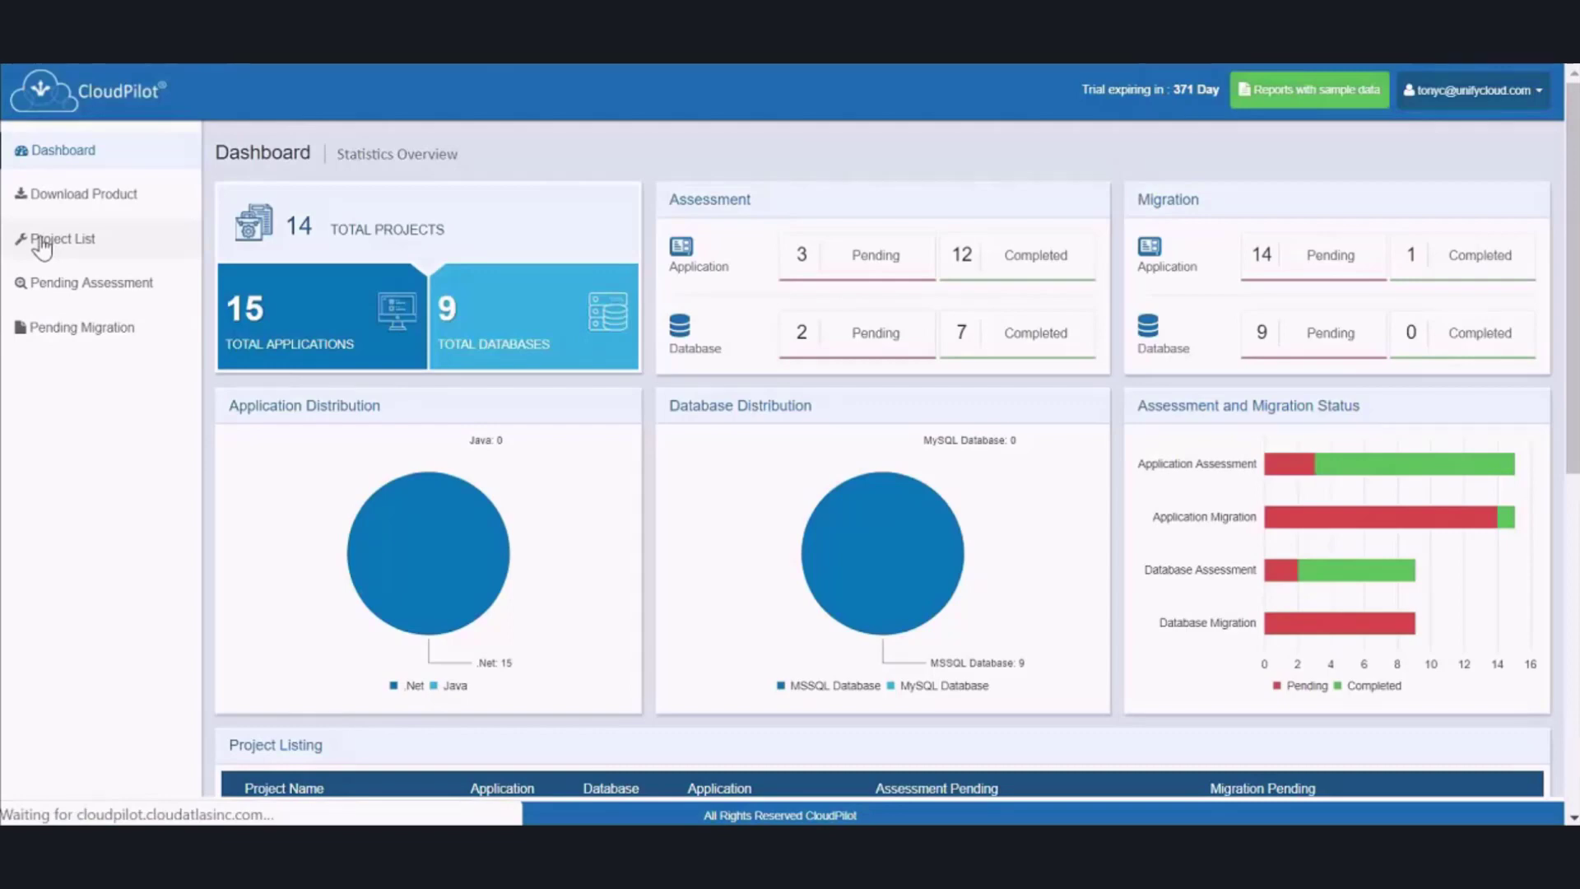
{"action": "left_click", "coordinate": [61, 239]}
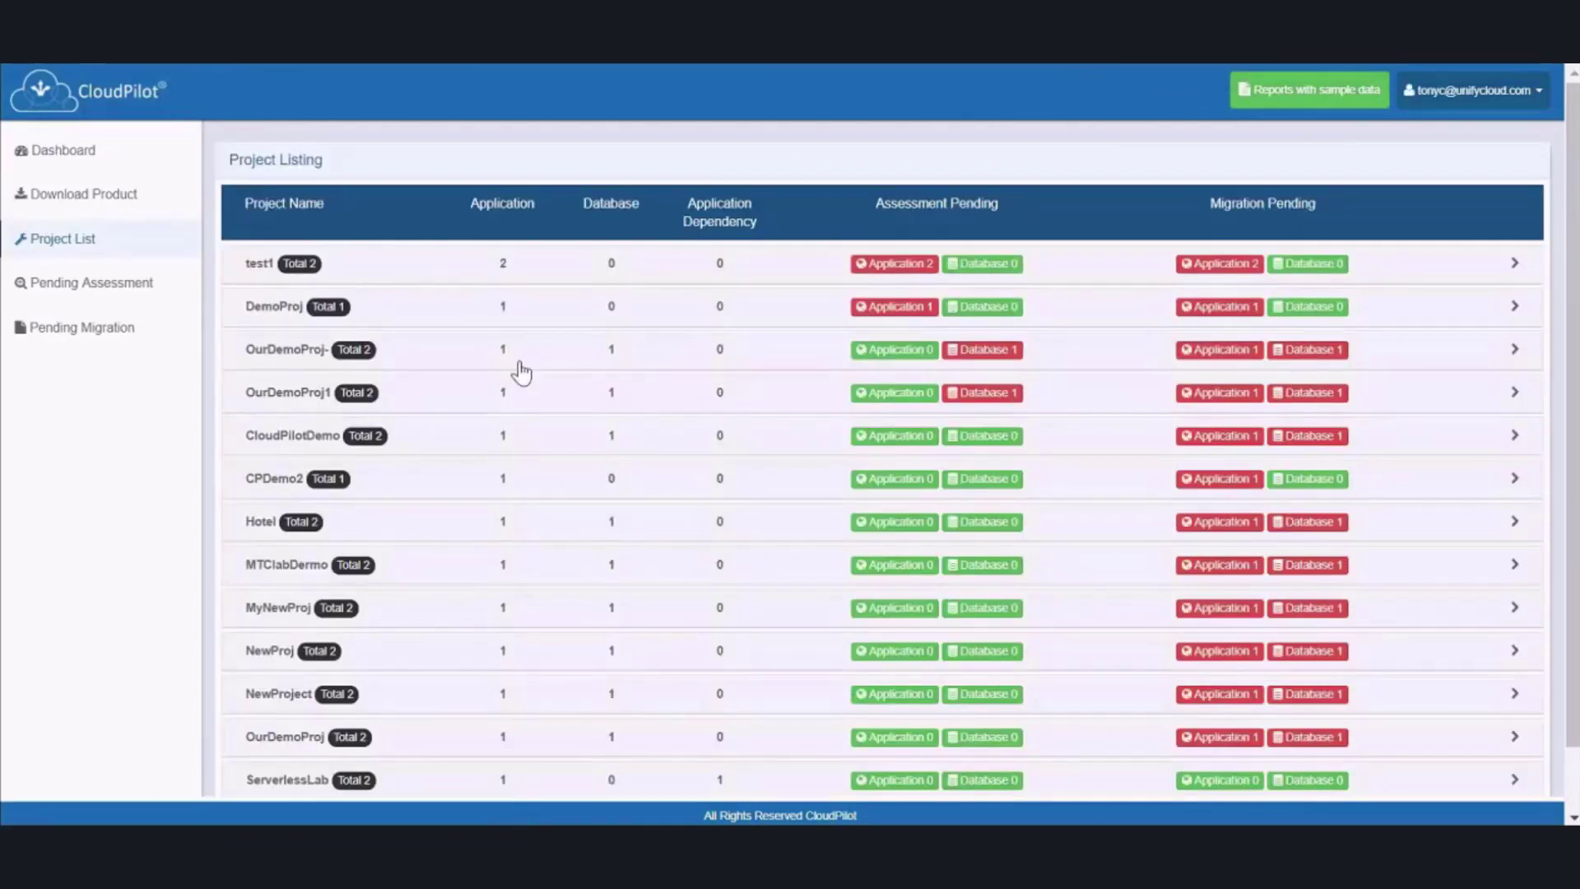
{"action": "mouse_move", "coordinate": [505, 403]}
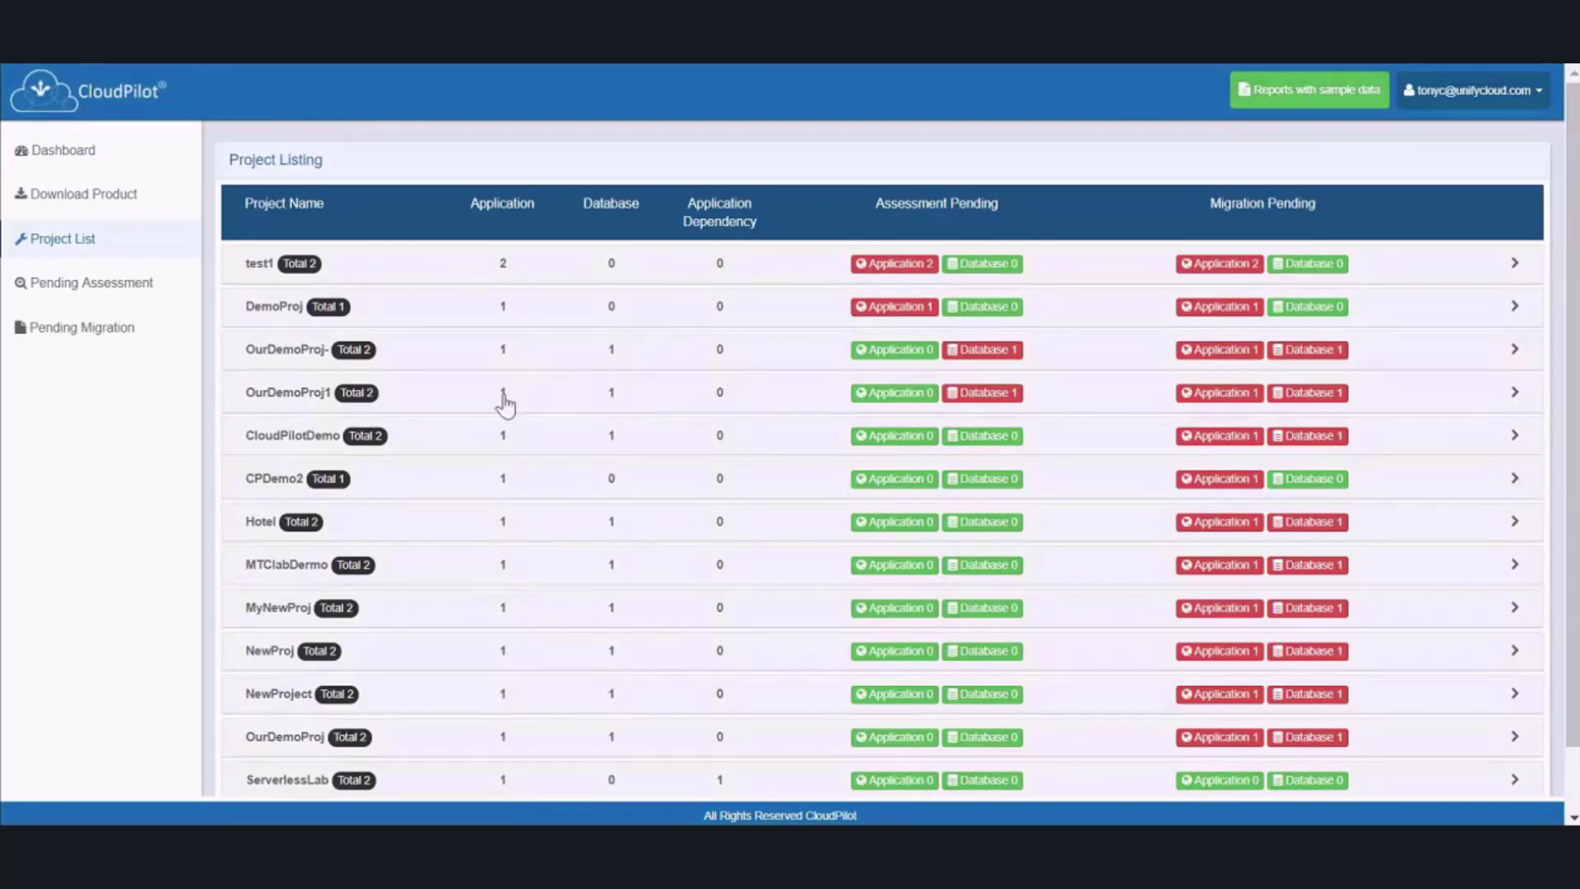
{"action": "scroll", "scroll_direction": "down", "scroll_amount": 3}
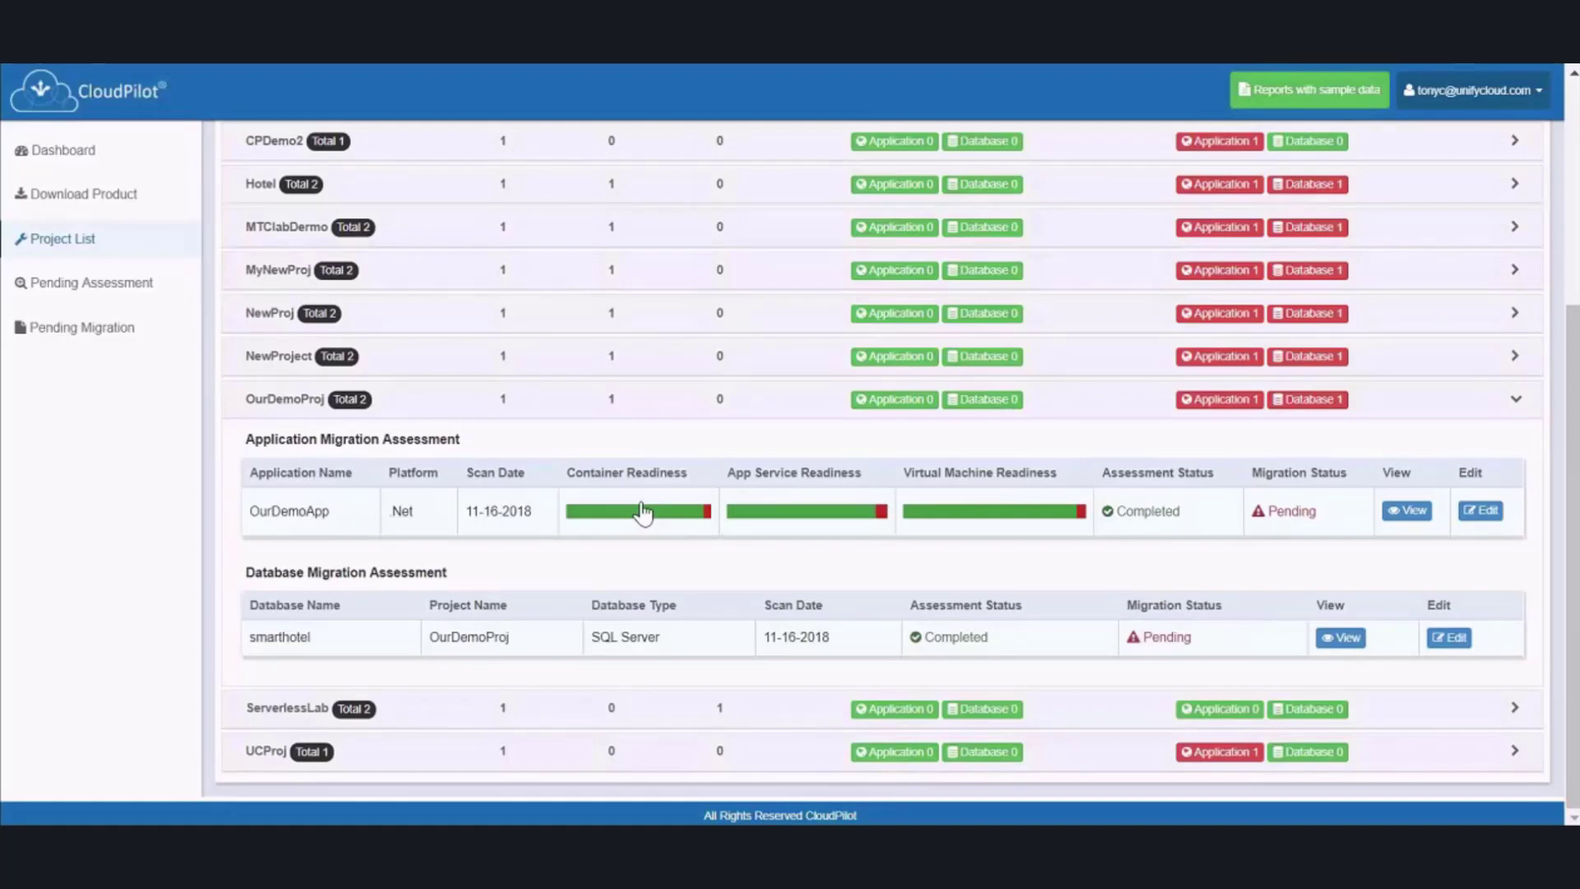
{"action": "left_click", "coordinate": [1405, 510]}
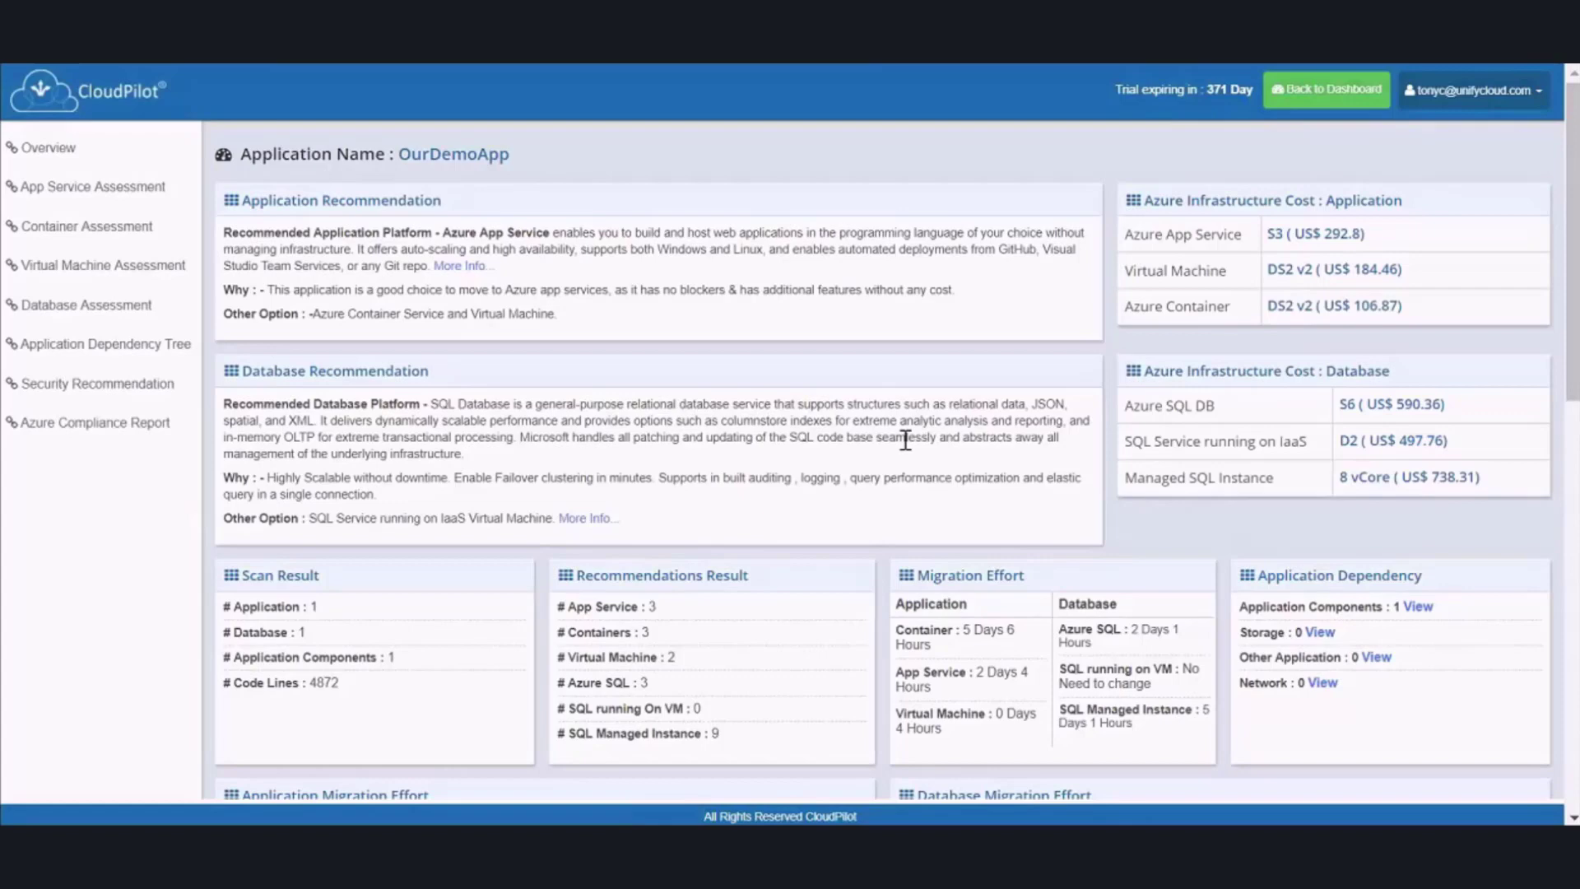
{"action": "mouse_move", "coordinate": [247, 262]}
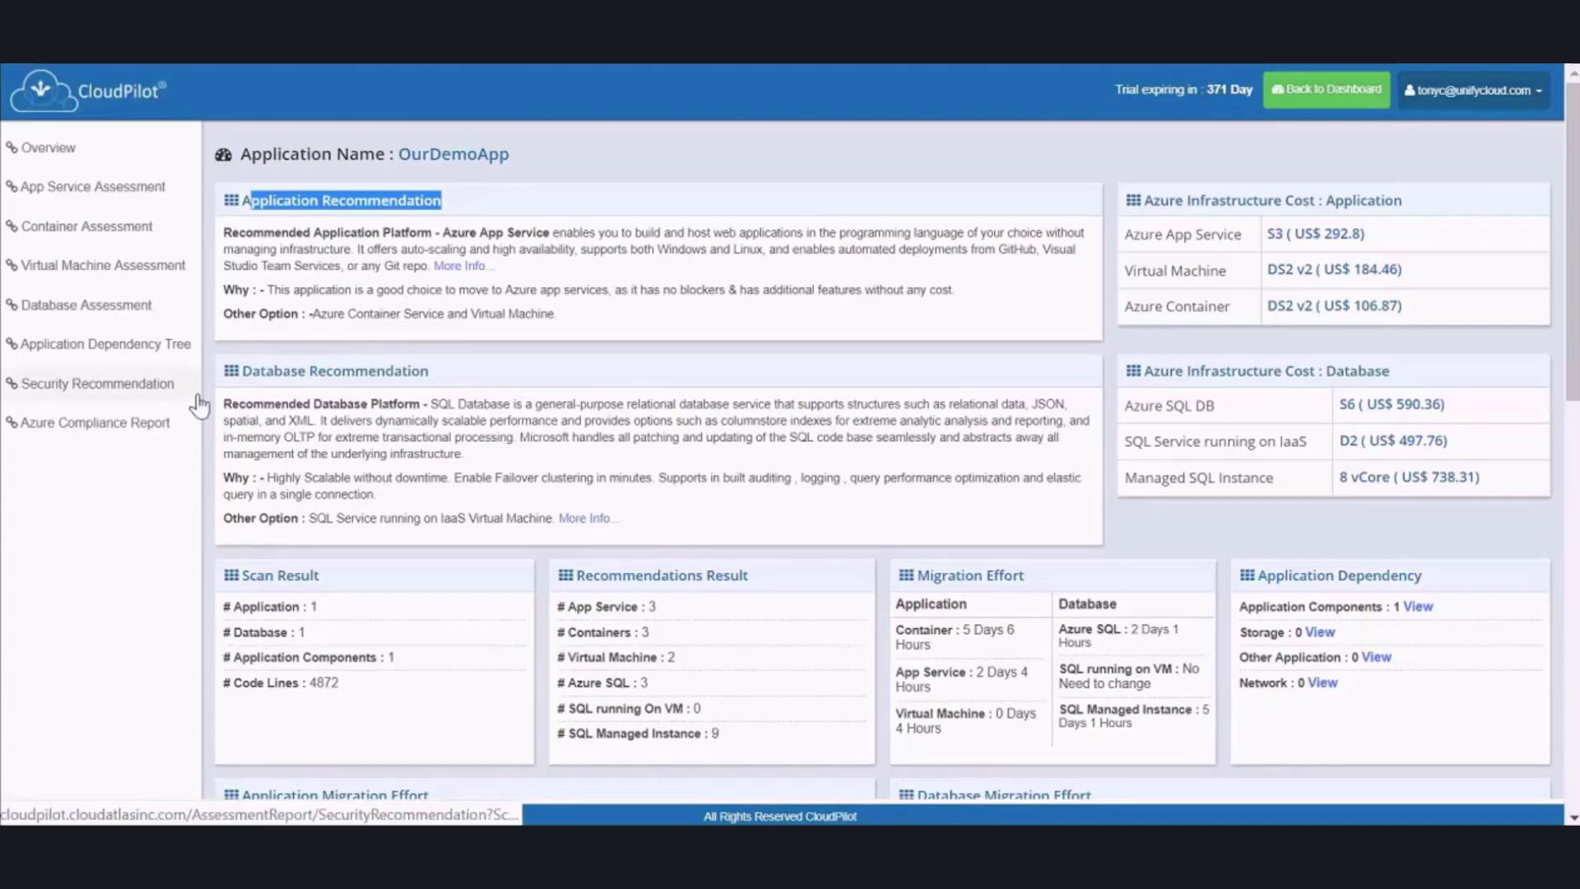
{"action": "mouse_move", "coordinate": [249, 370]}
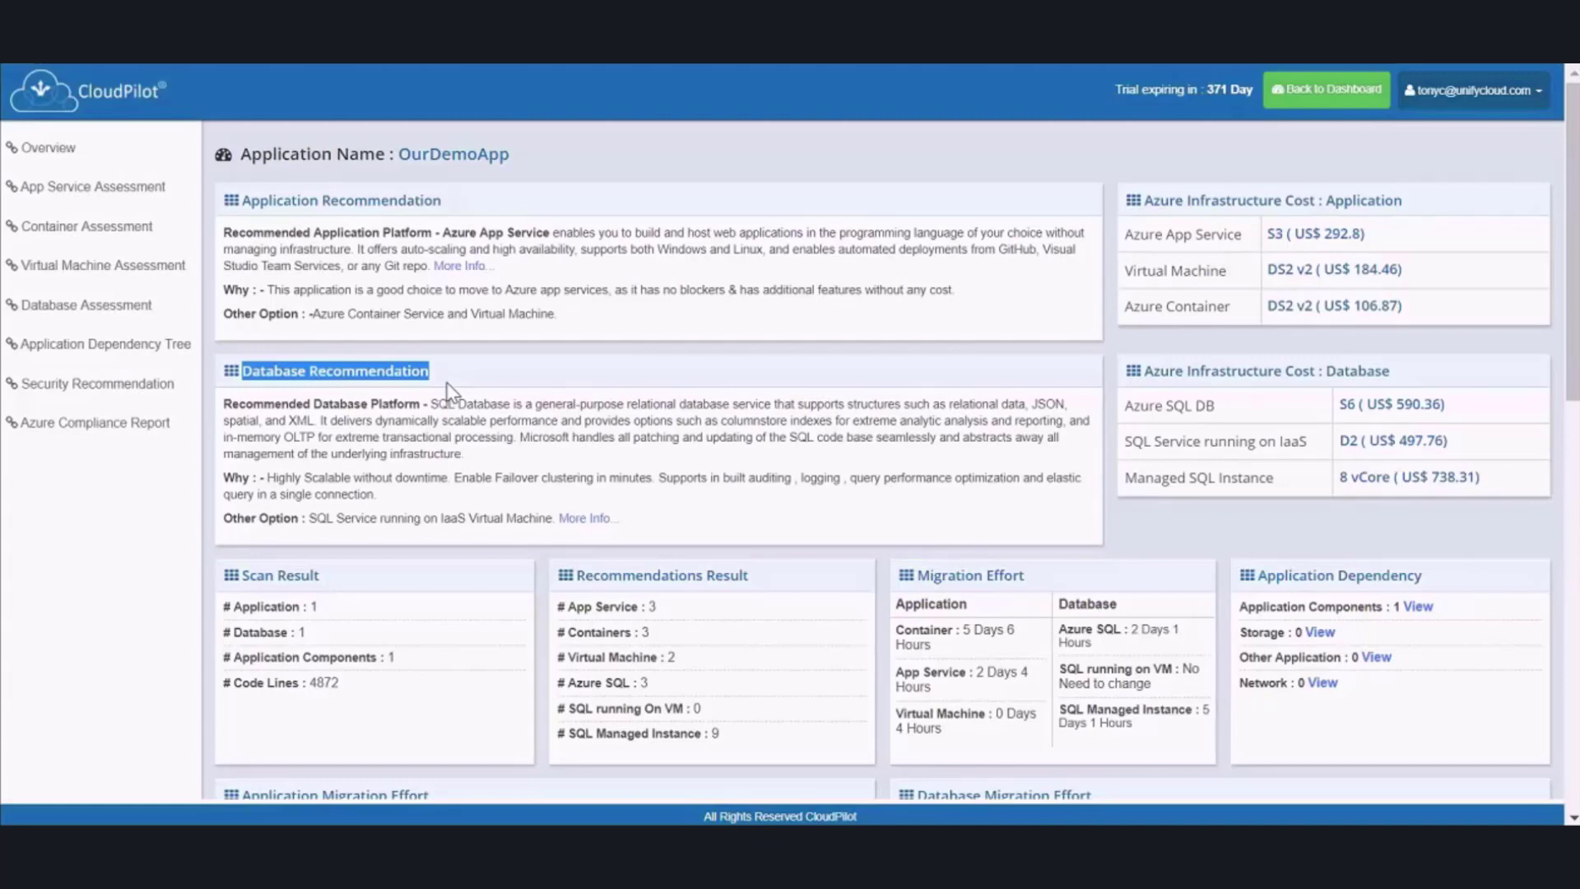
{"action": "mouse_move", "coordinate": [1137, 206]}
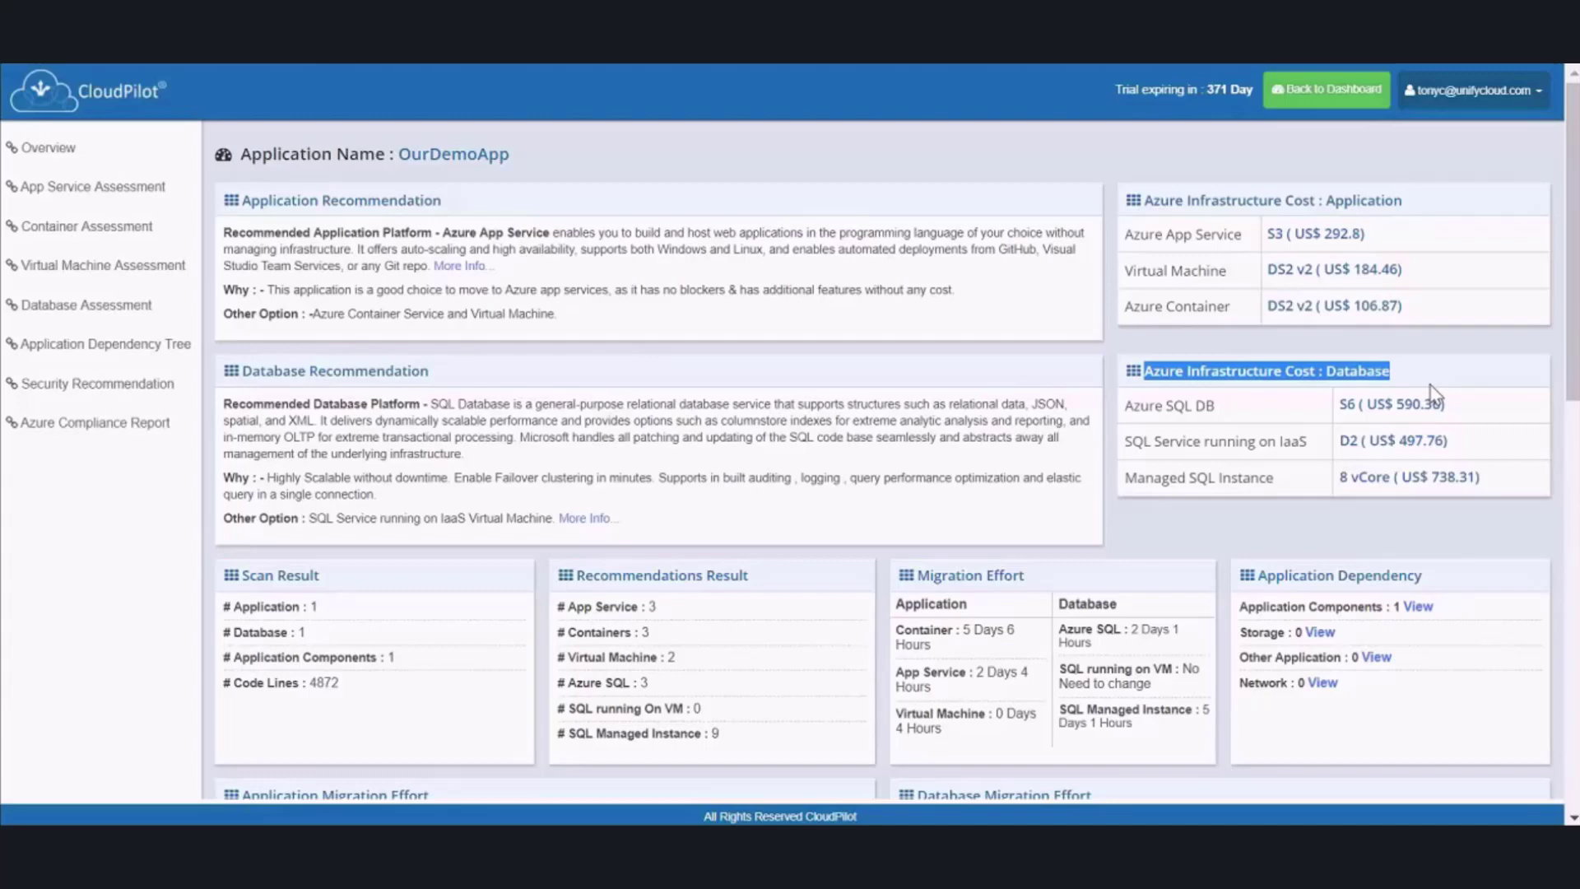
{"action": "mouse_move", "coordinate": [1432, 397]}
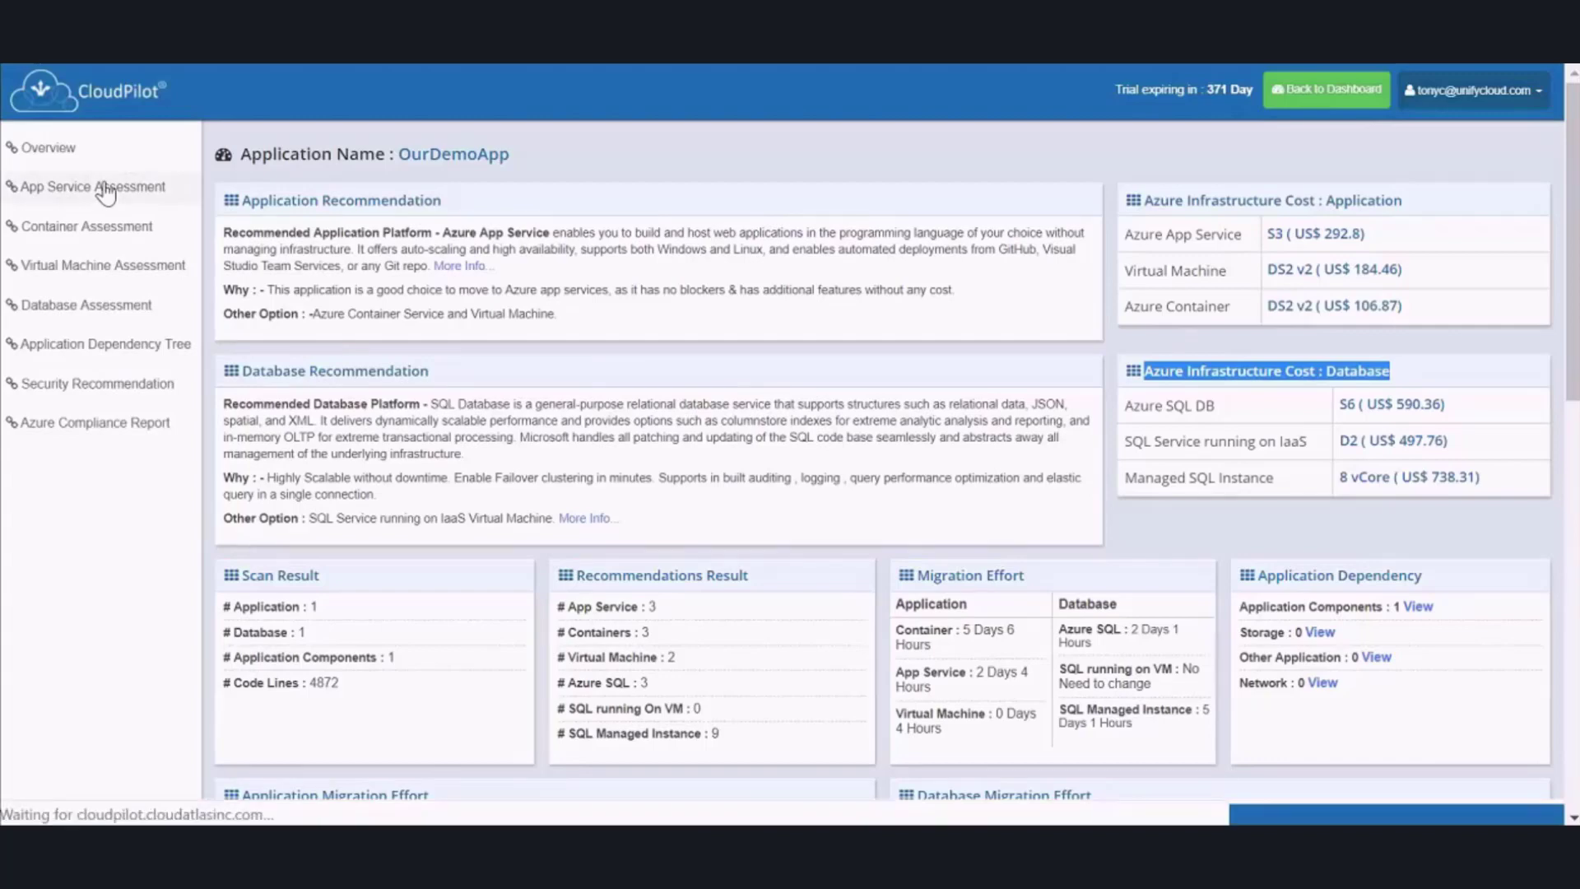
View OurDemoApp's App Service assessment: 95% readiness, recommendations and total estimated effort
{"action": "left_click", "coordinate": [92, 186]}
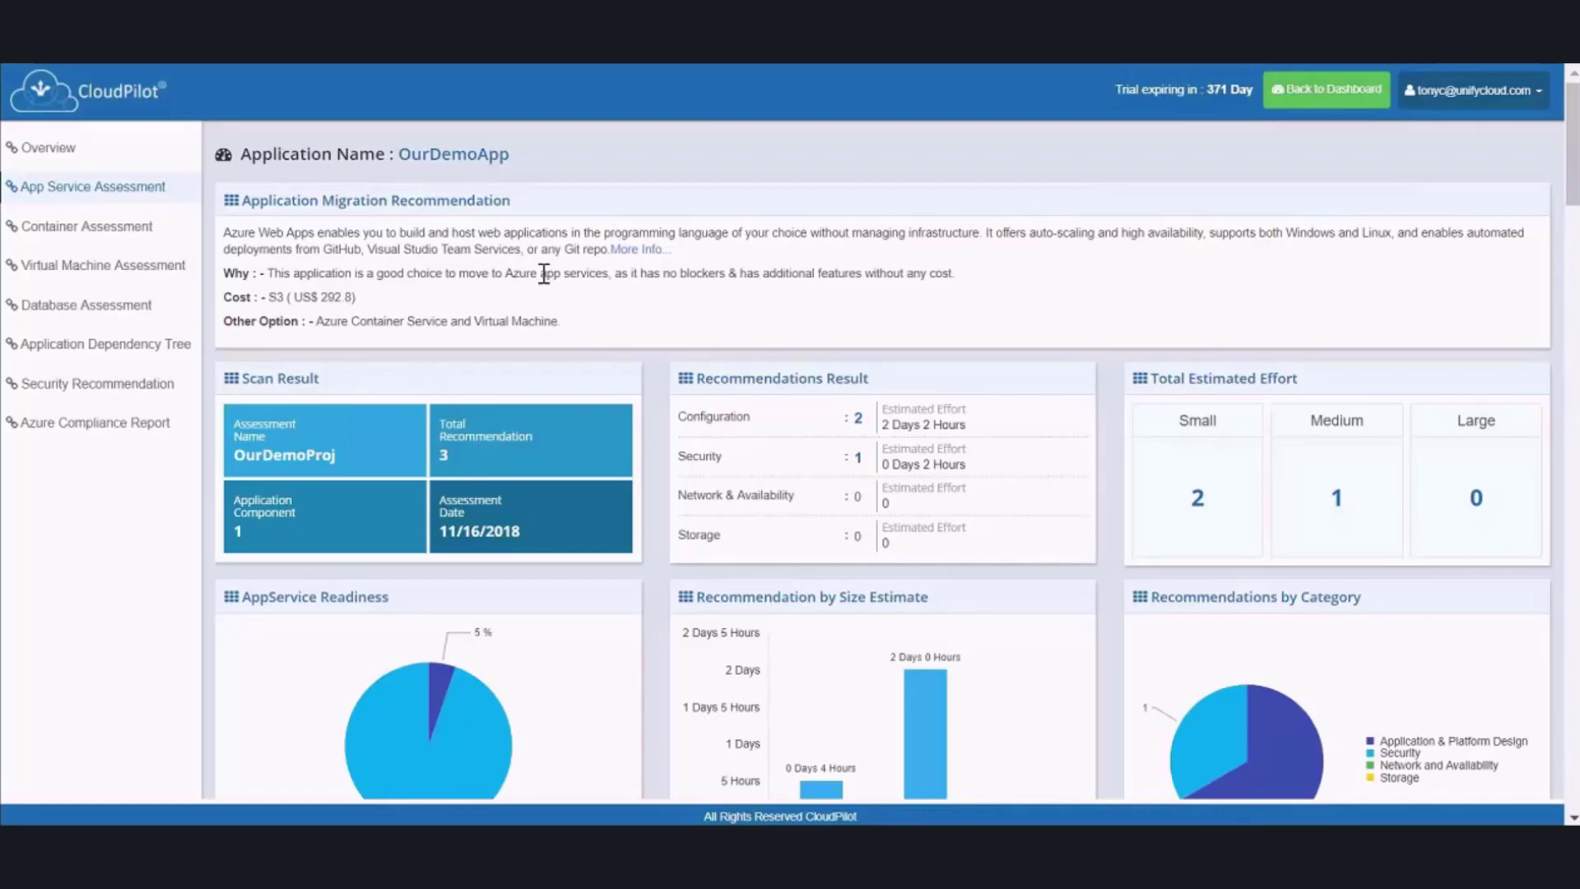
{"action": "mouse_move", "coordinate": [528, 304]}
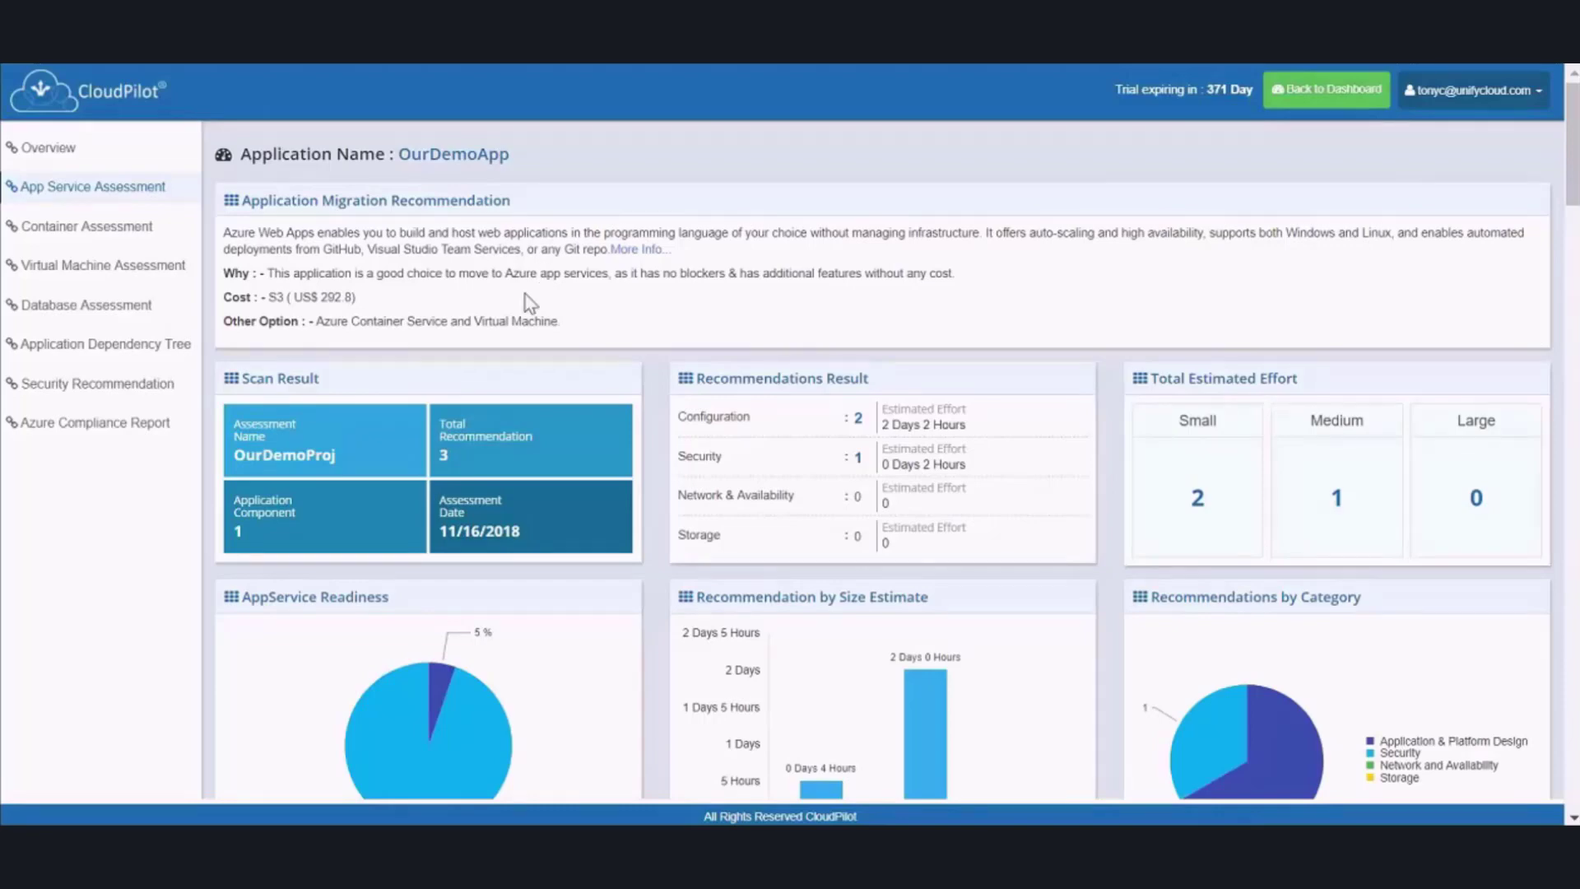
{"action": "mouse_move", "coordinate": [451, 360]}
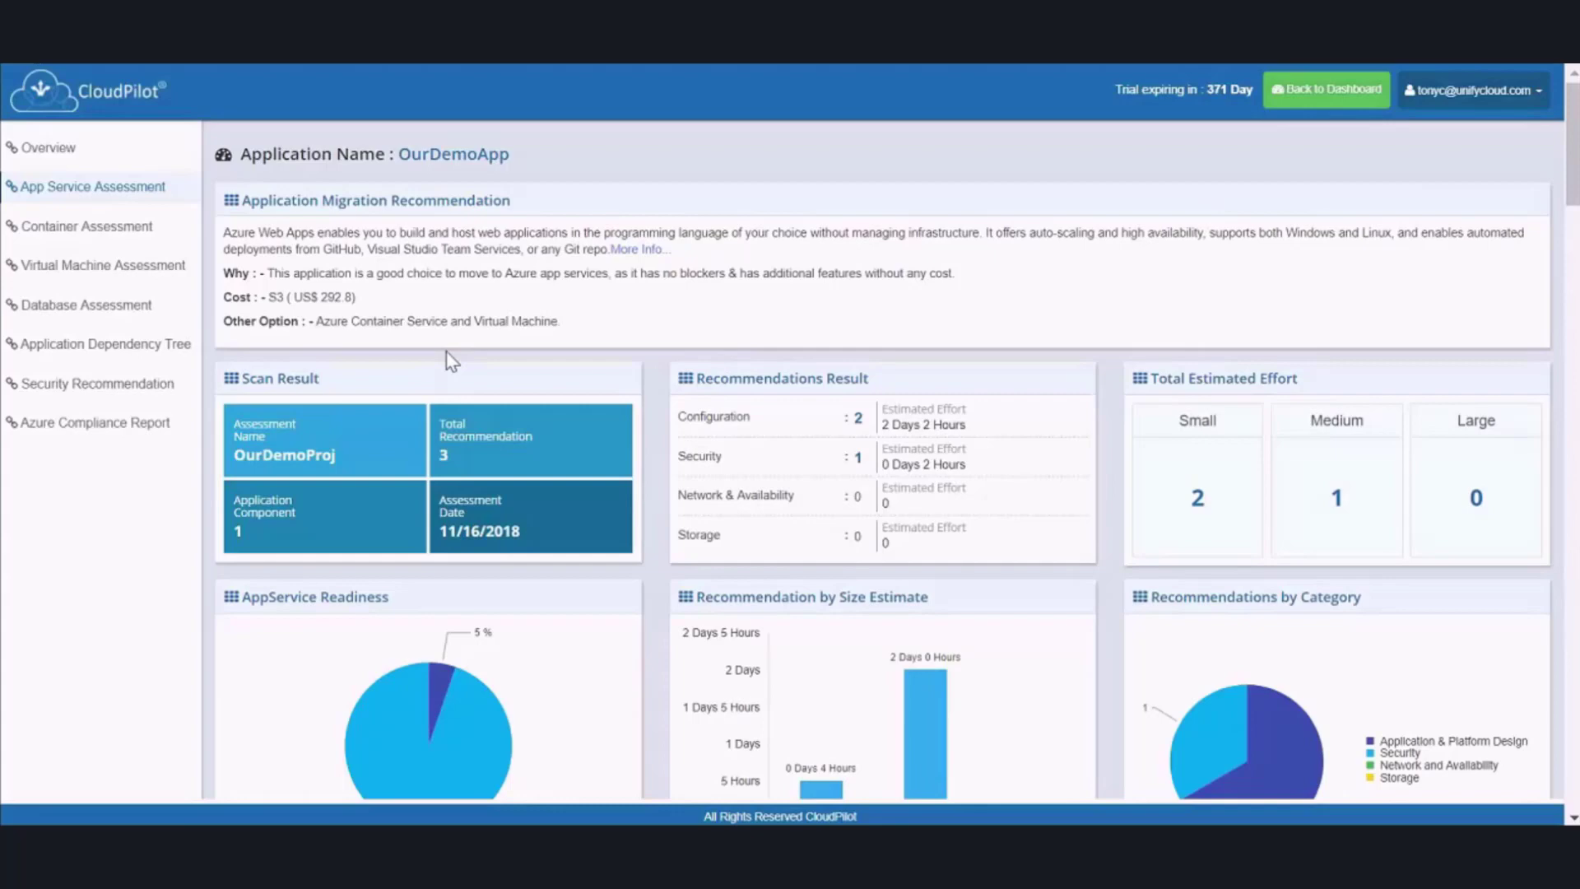
{"action": "scroll", "scroll_direction": "down", "scroll_amount": 3}
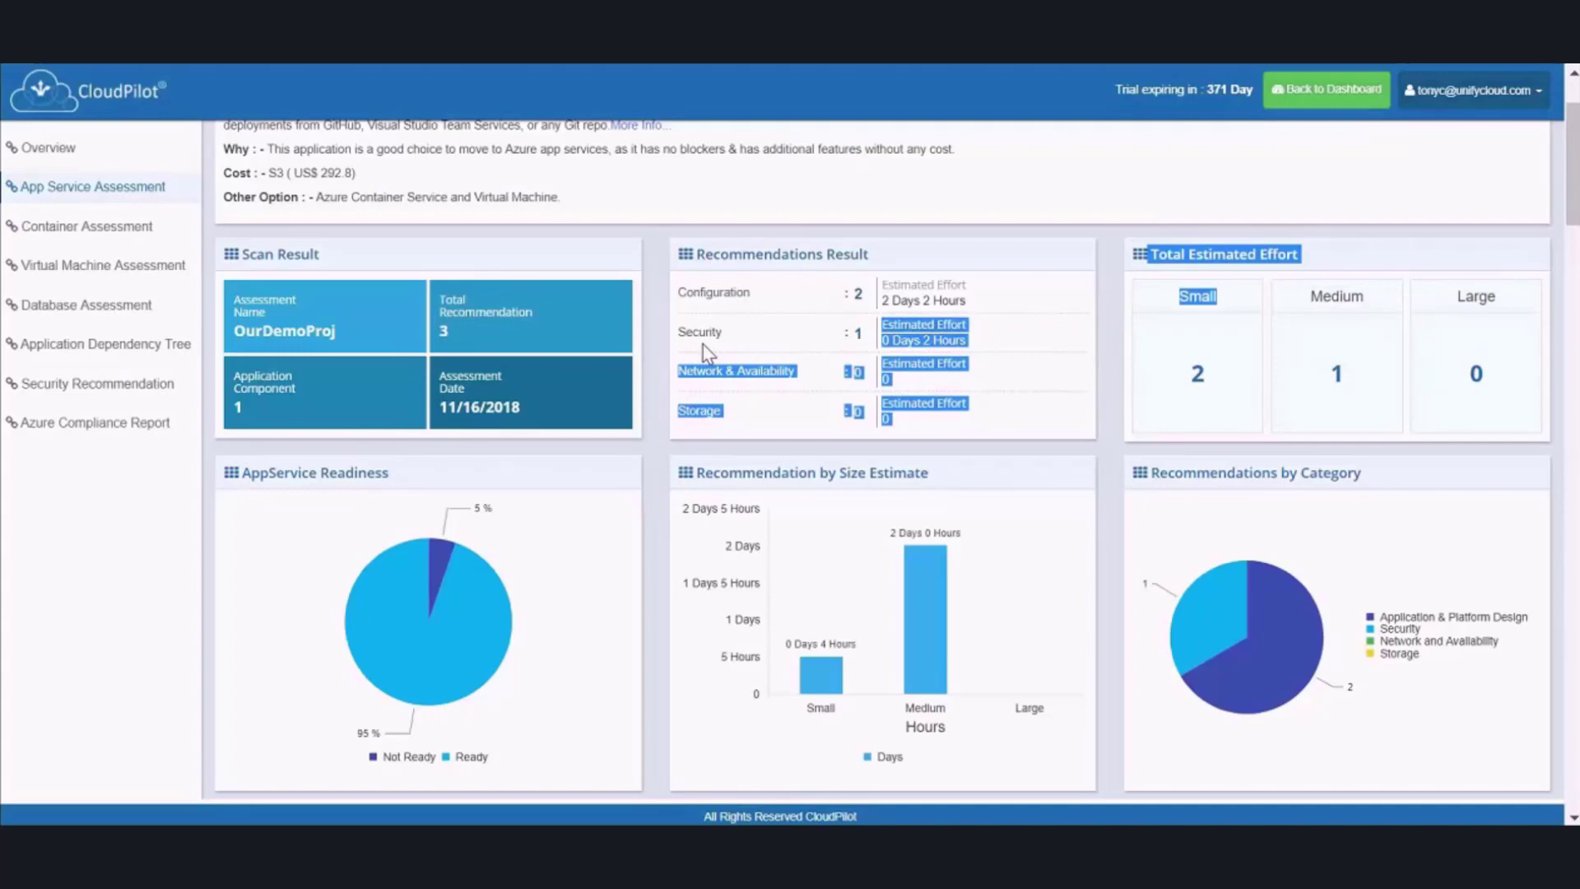
{"action": "mouse_move", "coordinate": [688, 352]}
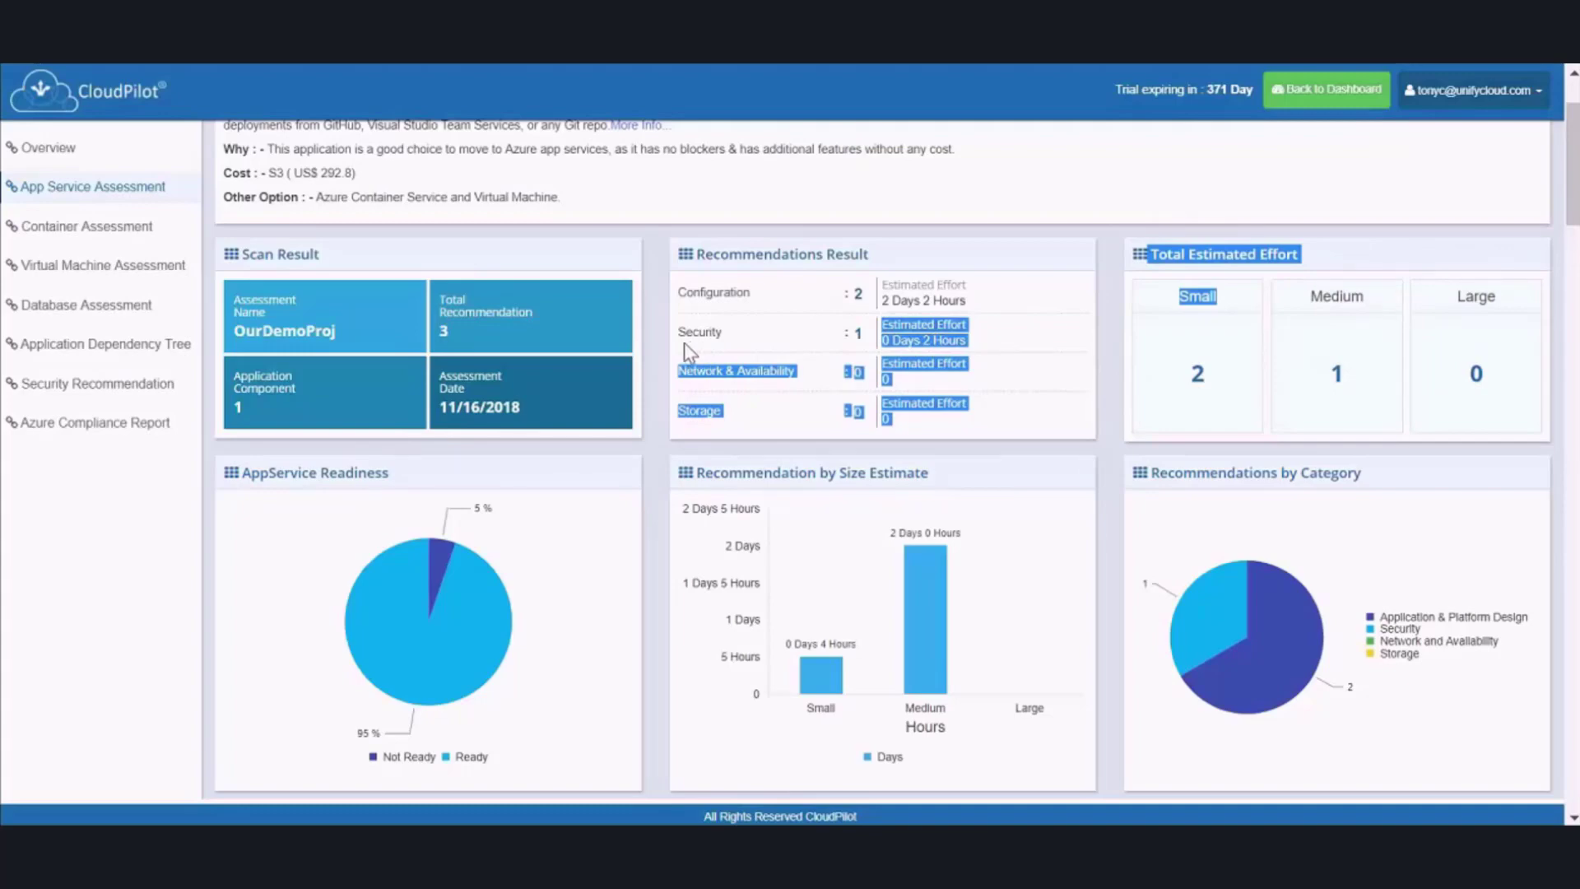
{"action": "mouse_move", "coordinate": [588, 406]}
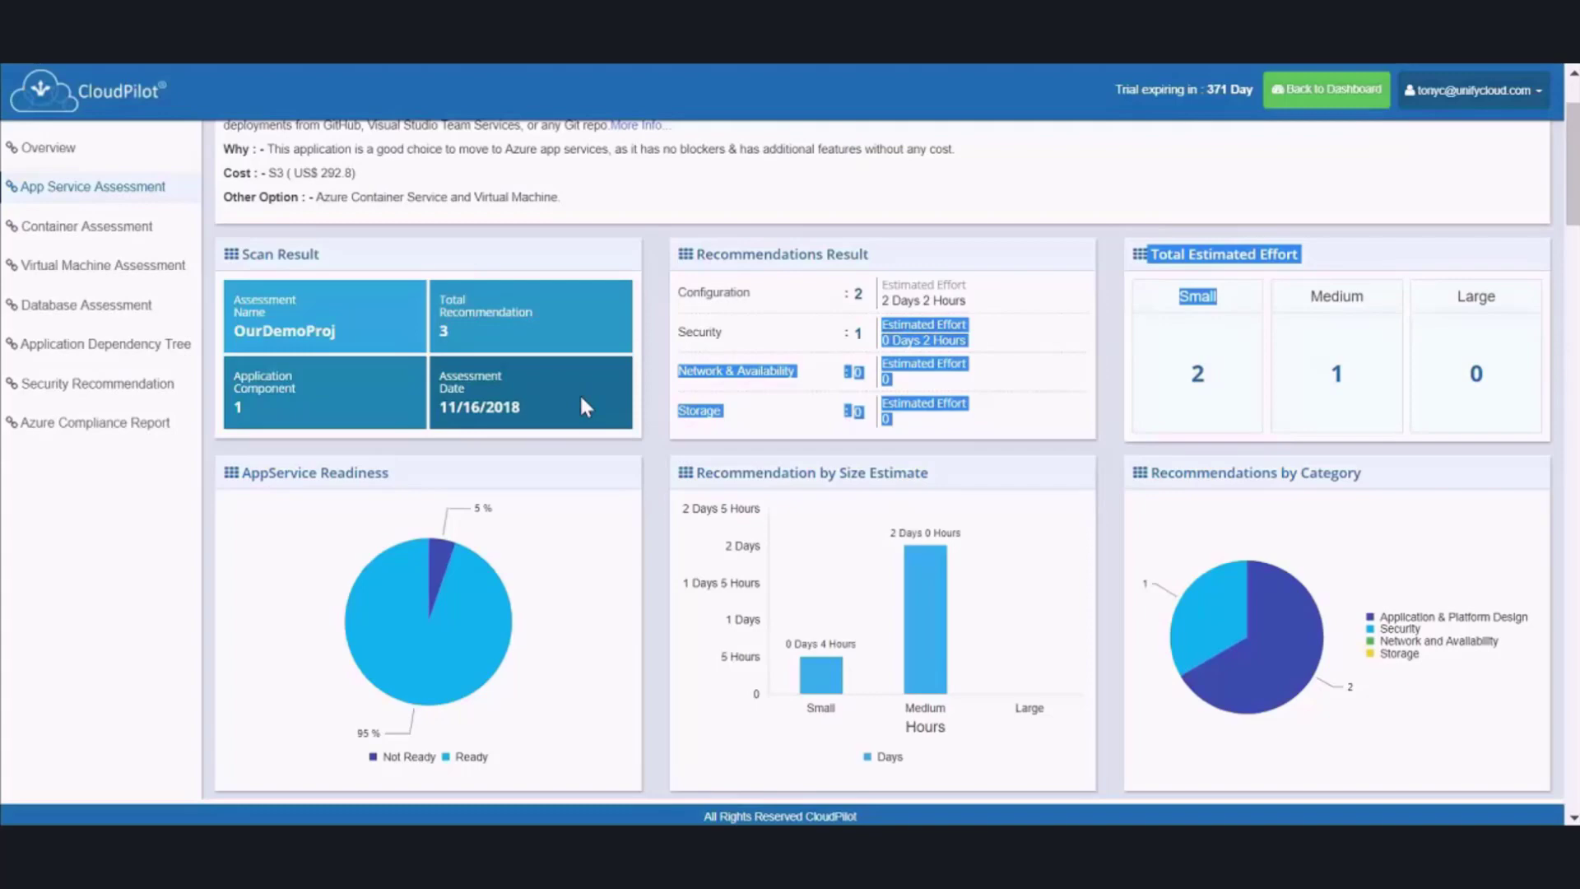
Review the FileUpload recommendation: code locations, blob-storage guidance, sample code and 2-hour small effort
{"action": "scroll", "scroll_direction": "down", "scroll_amount": 3}
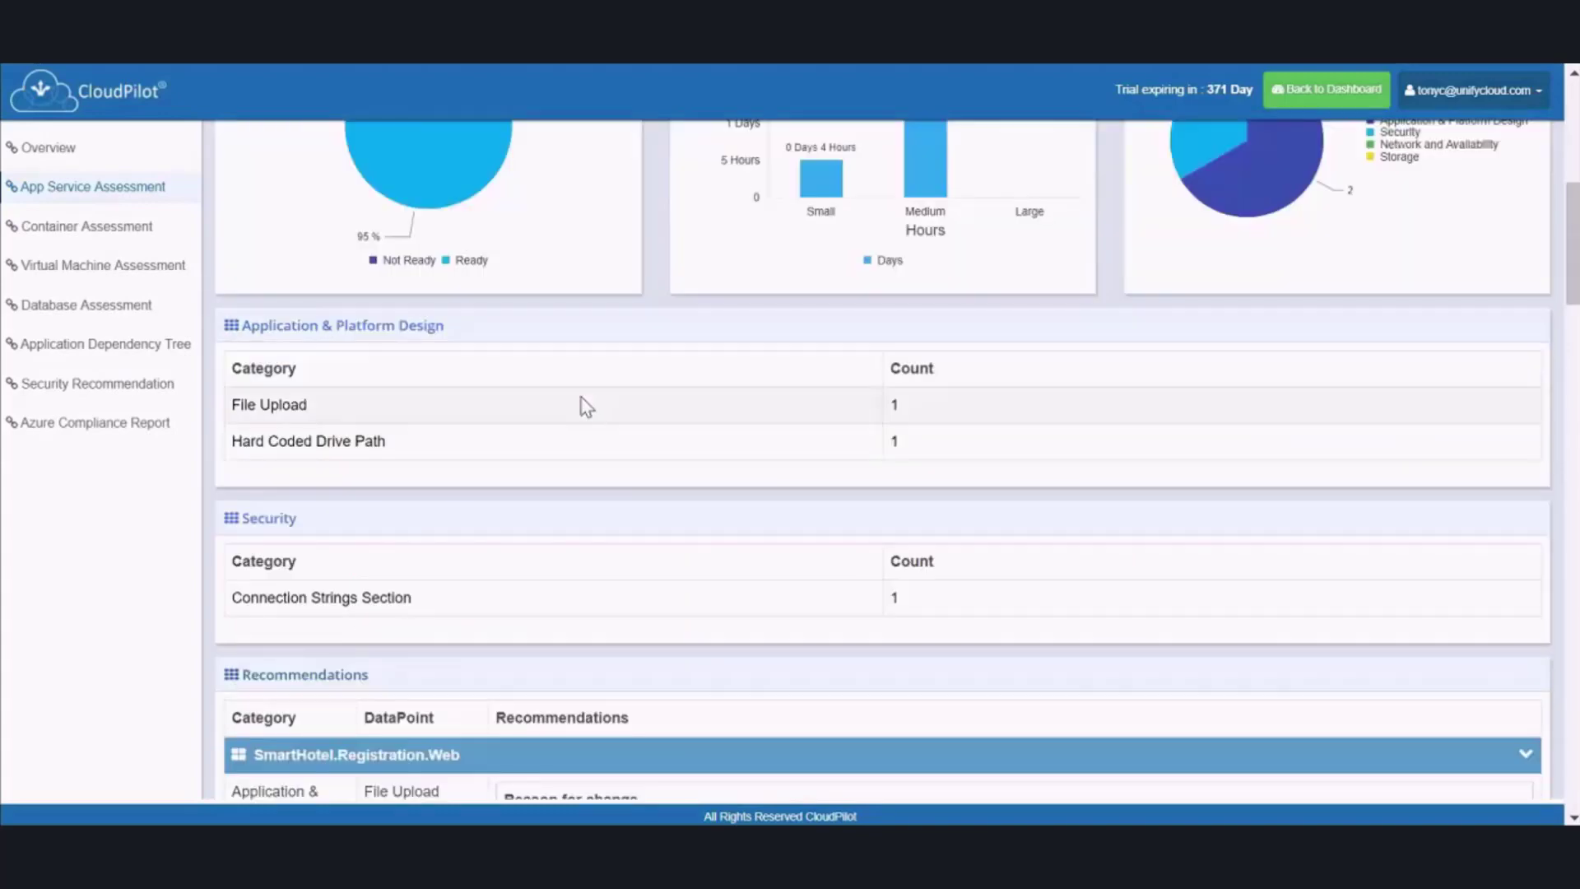
{"action": "scroll", "scroll_direction": "down", "scroll_amount": 3}
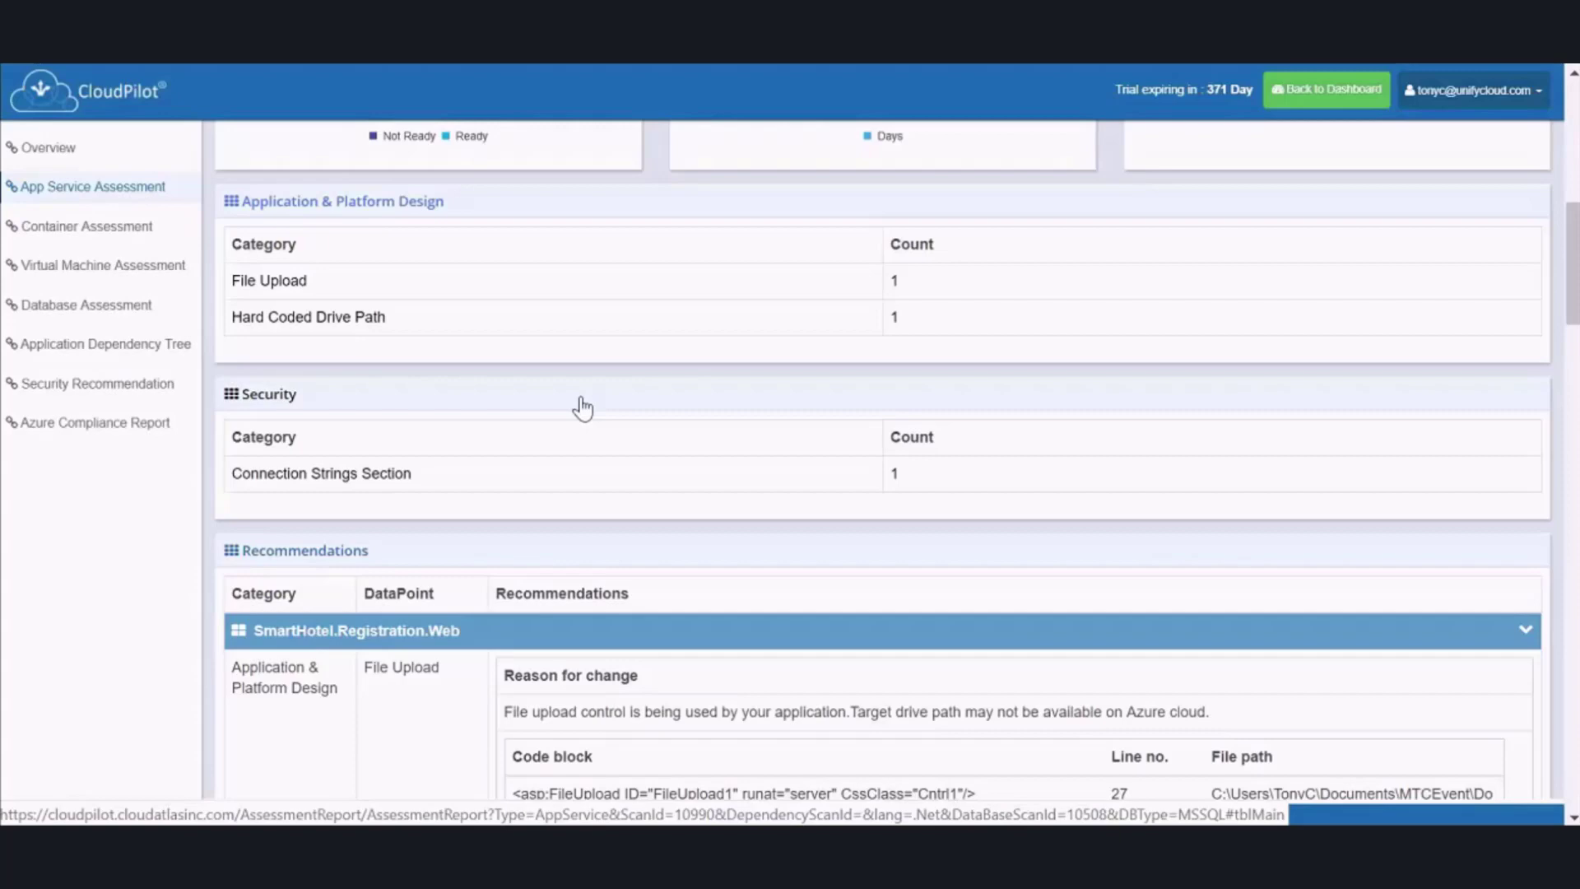
{"action": "scroll", "scroll_direction": "down", "scroll_amount": 3}
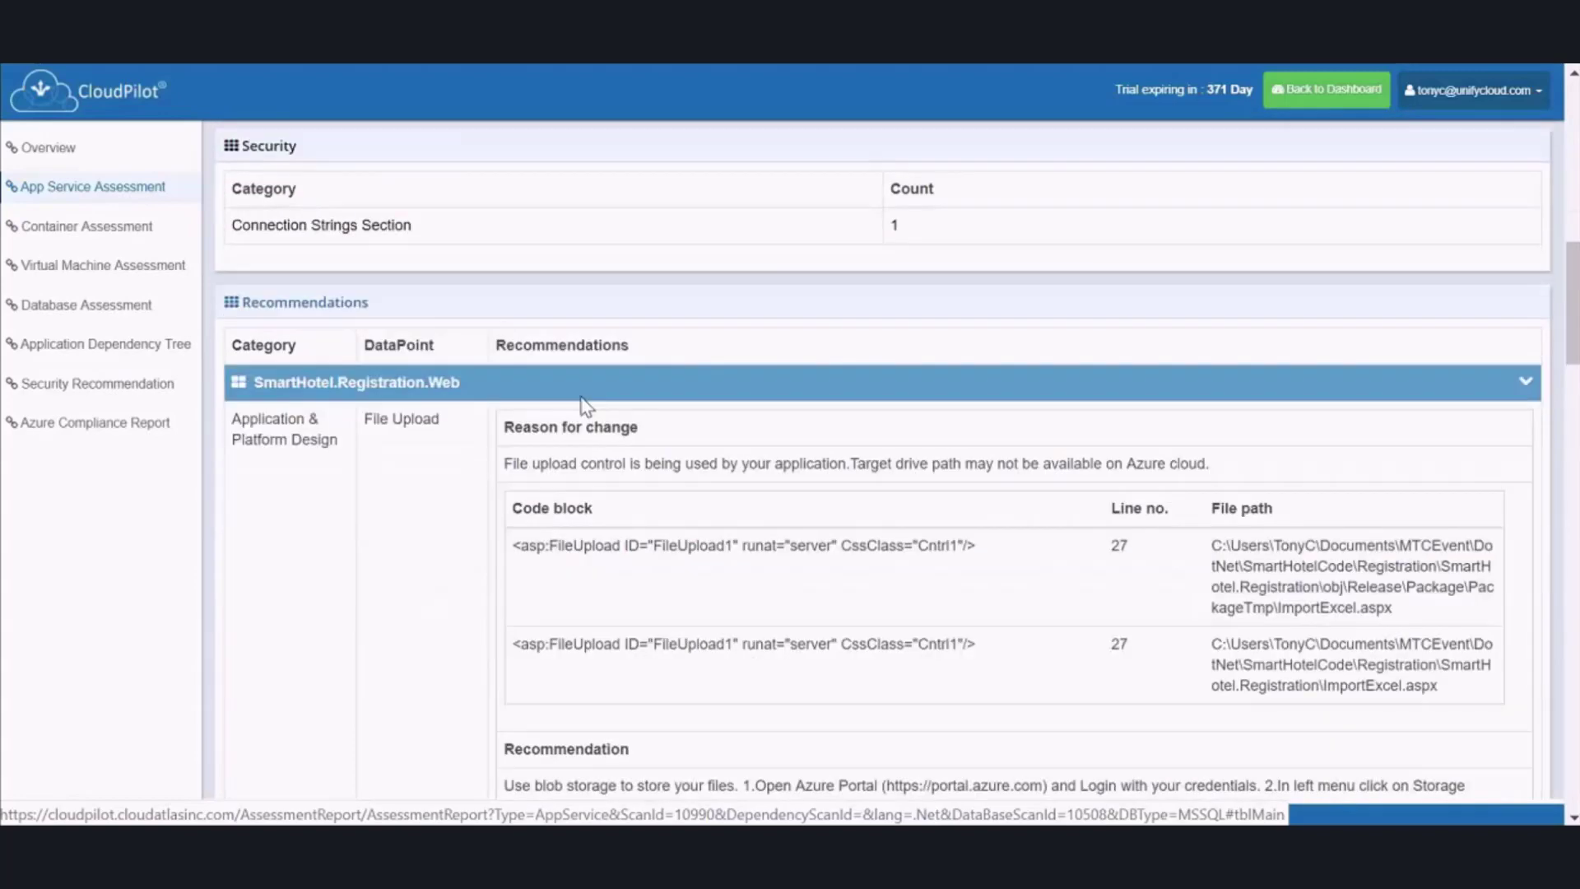
{"action": "scroll", "scroll_direction": "down", "scroll_amount": 3}
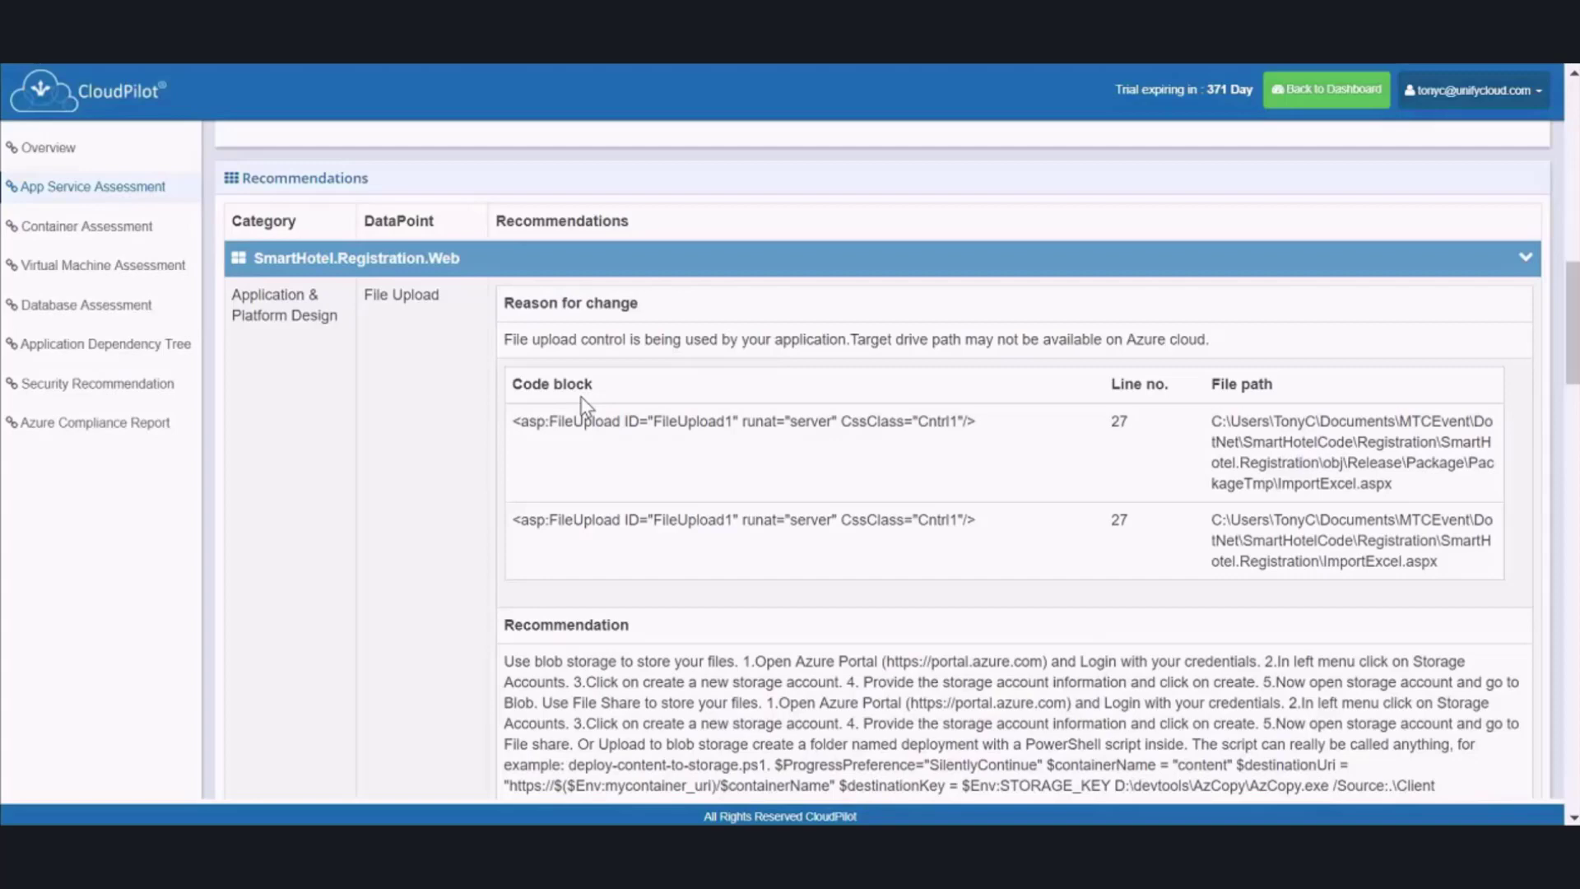
{"action": "mouse_move", "coordinate": [512, 431]}
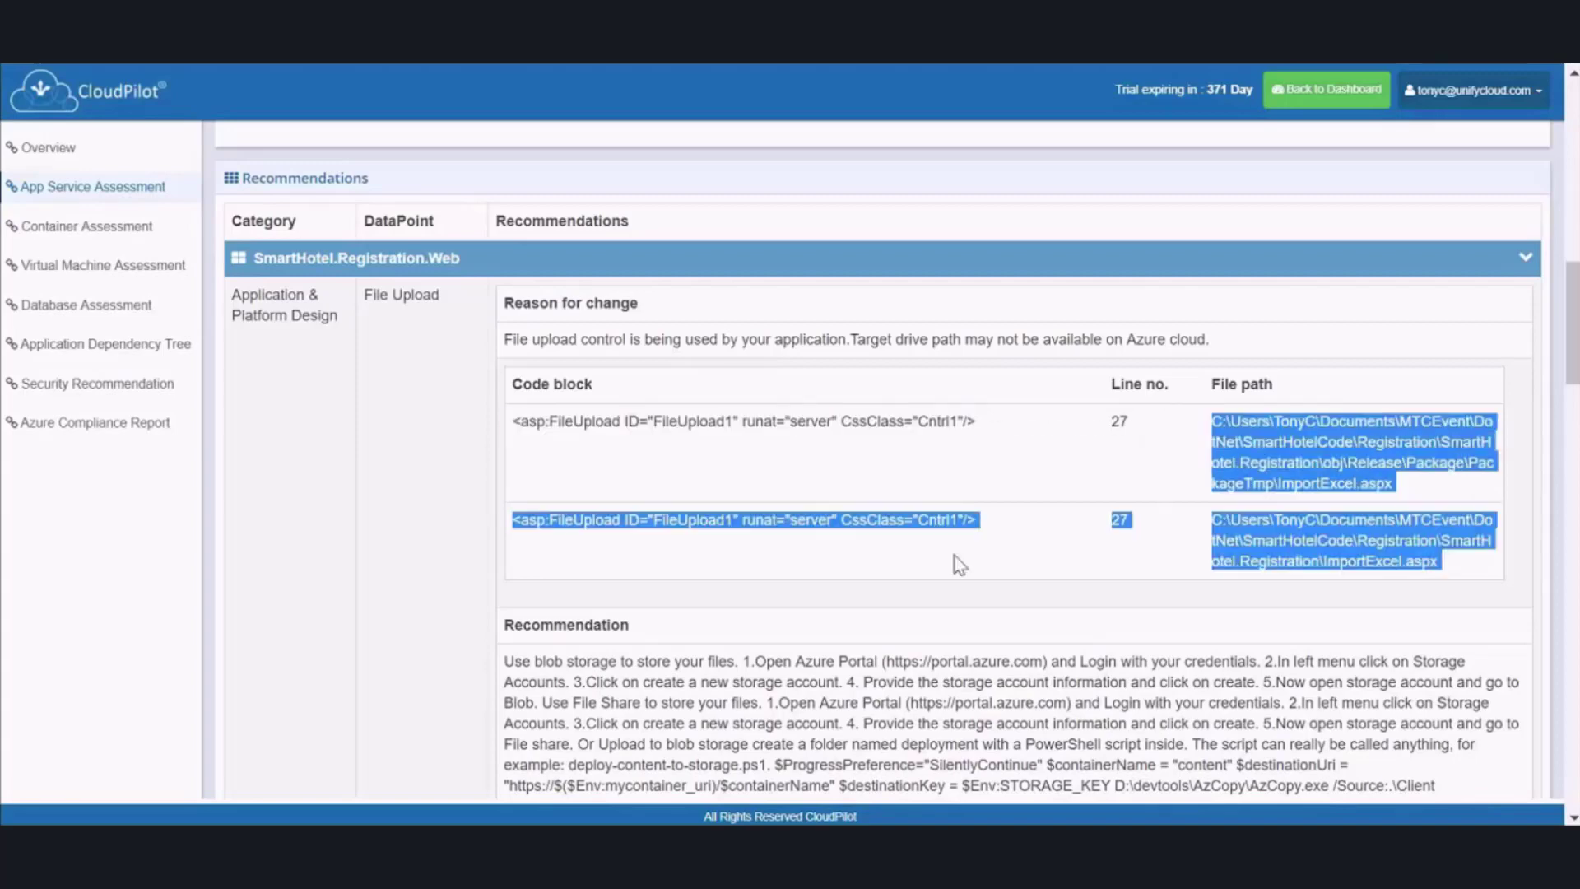
{"action": "scroll", "scroll_direction": "down", "scroll_amount": 3}
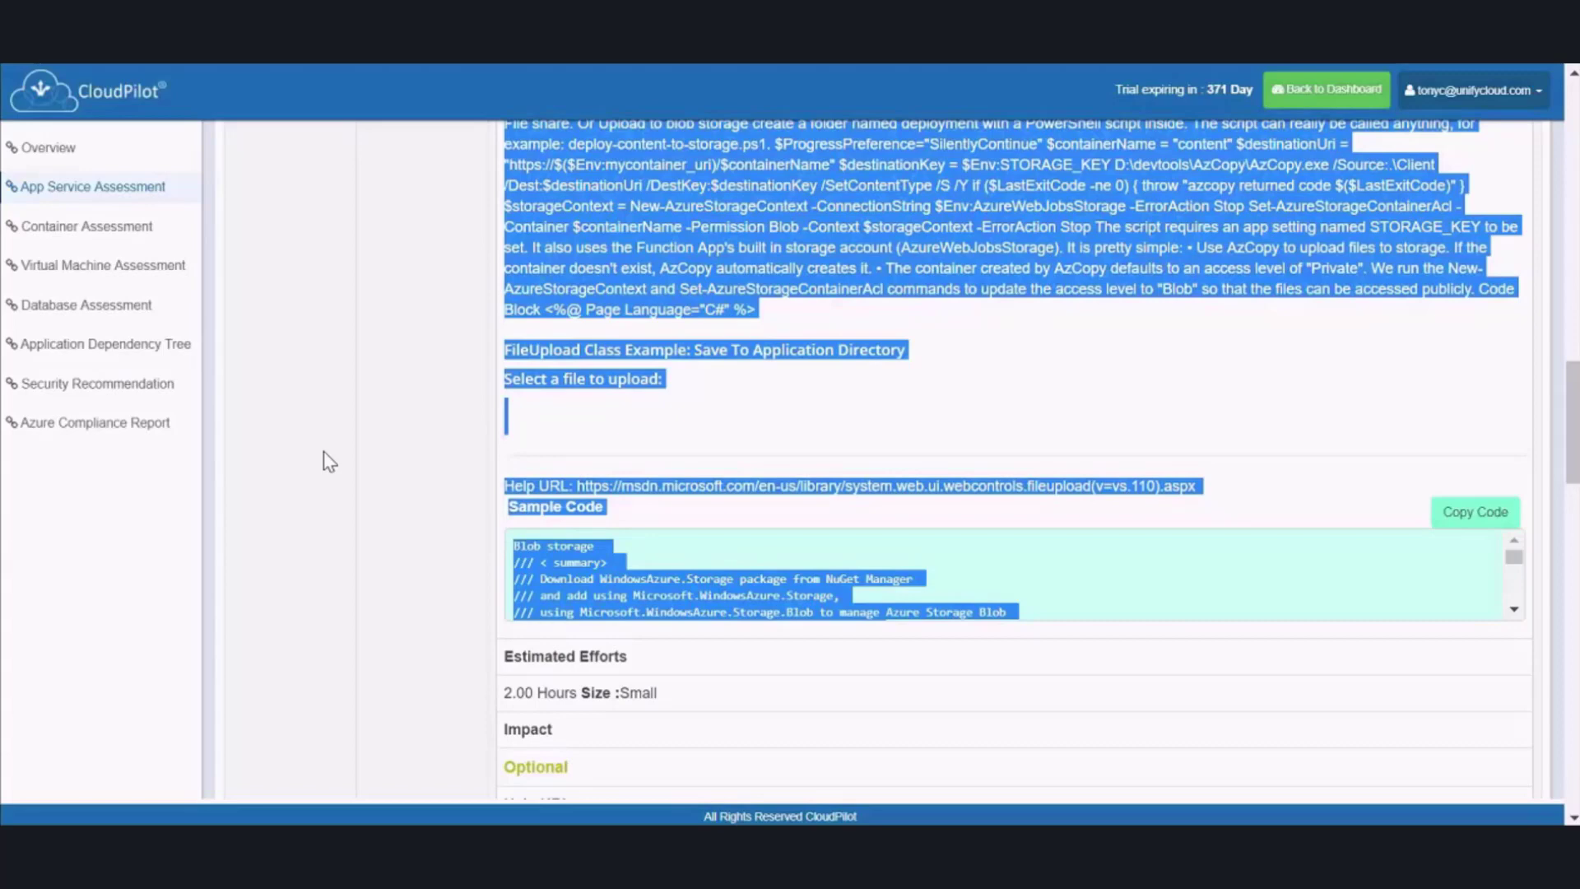
{"action": "mouse_move", "coordinate": [323, 461]}
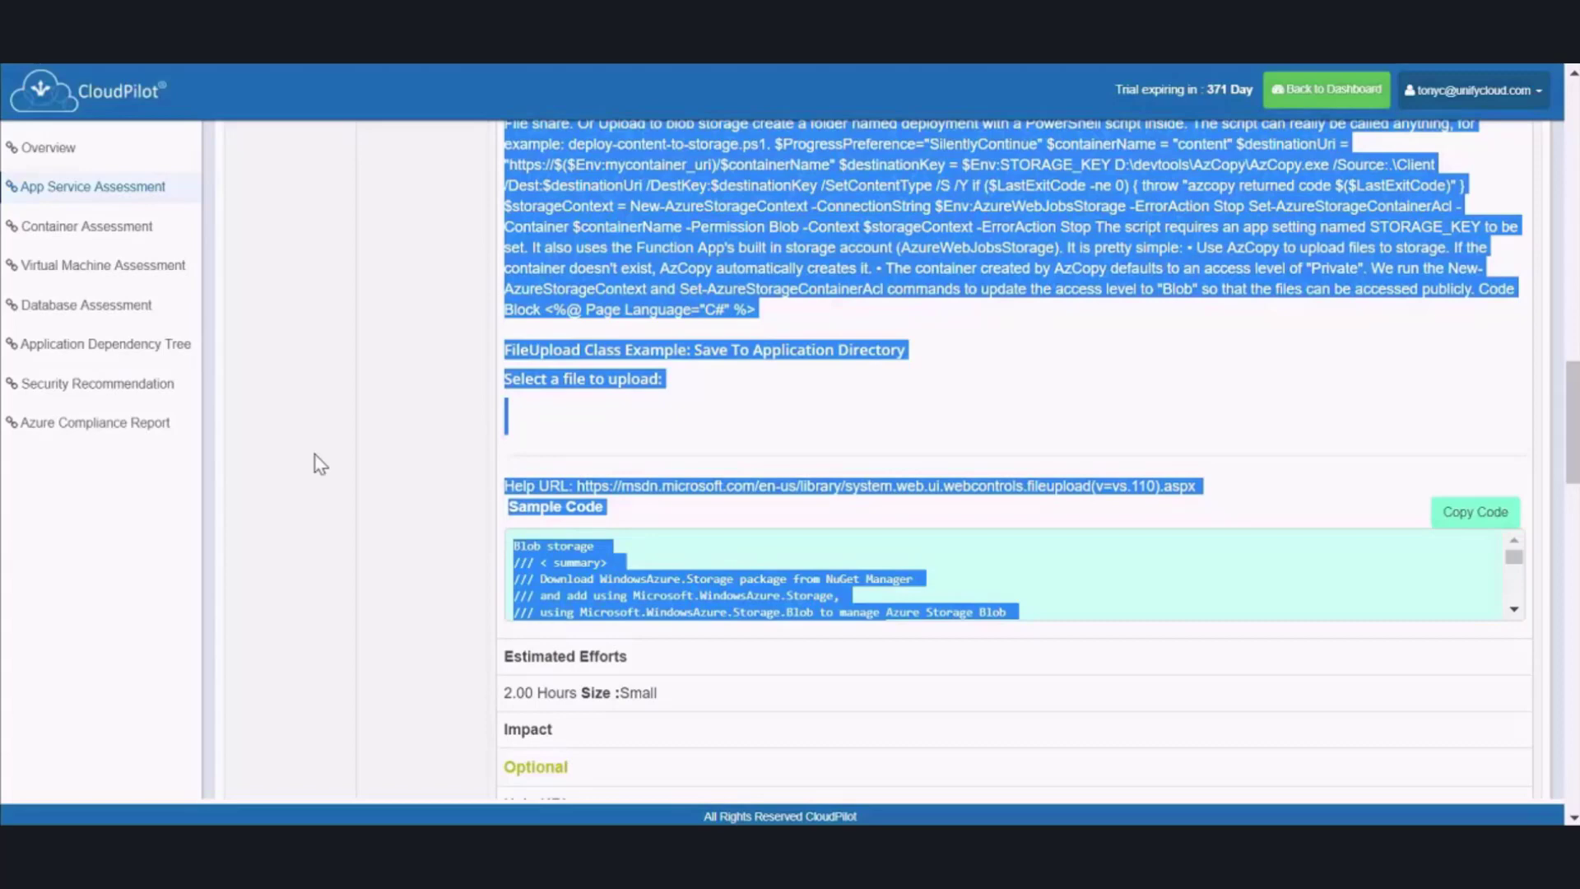
{"action": "mouse_move", "coordinate": [339, 469]}
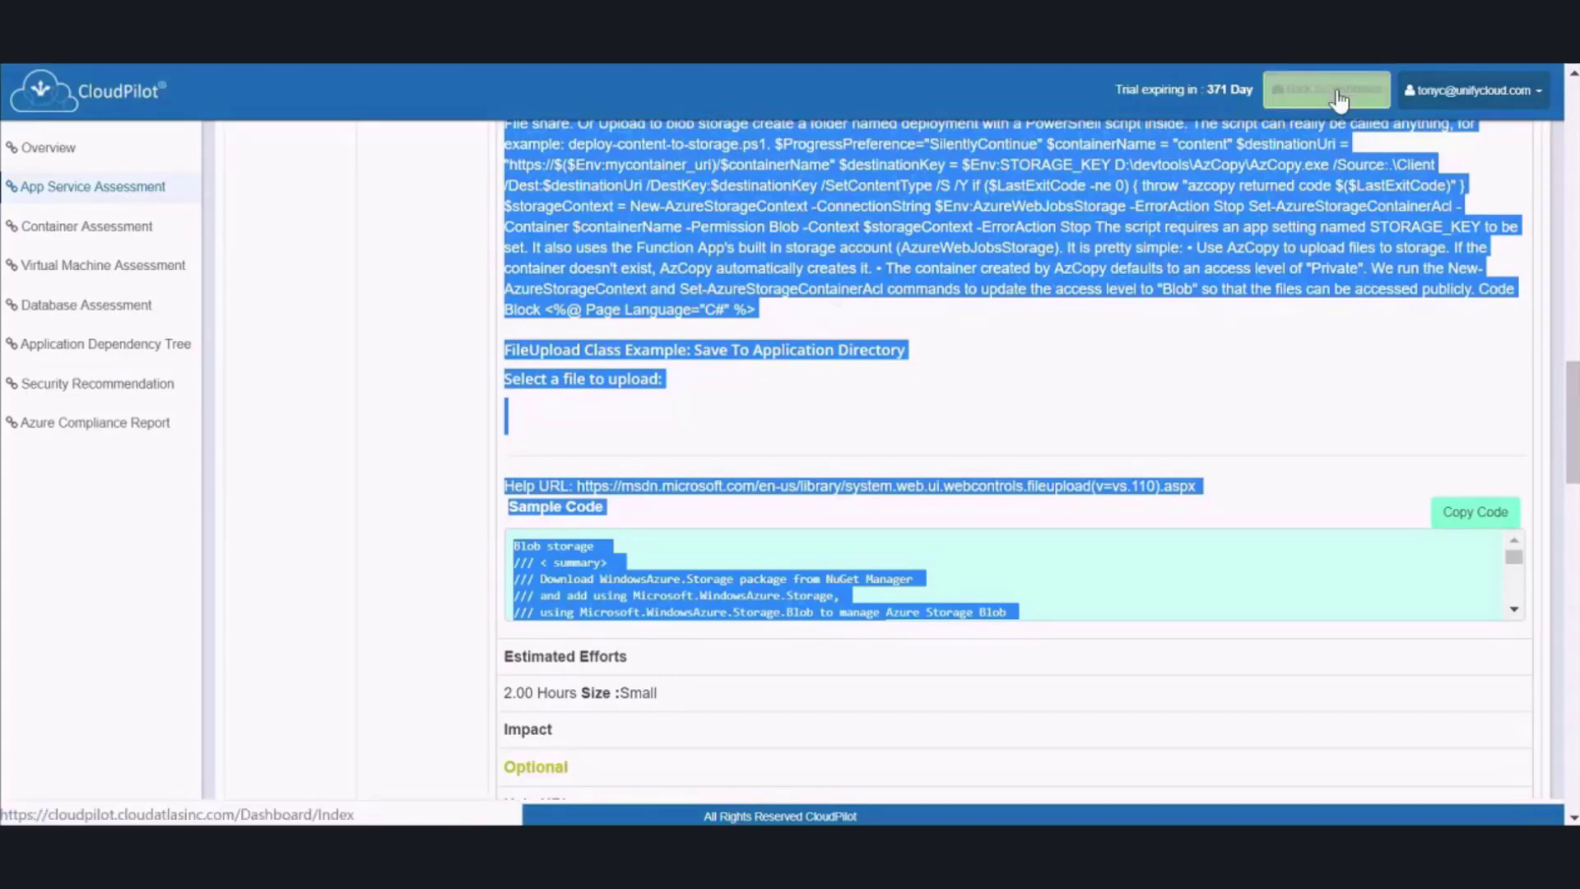
Return to the dashboard and bring up the project list again
{"action": "left_click", "coordinate": [1326, 89]}
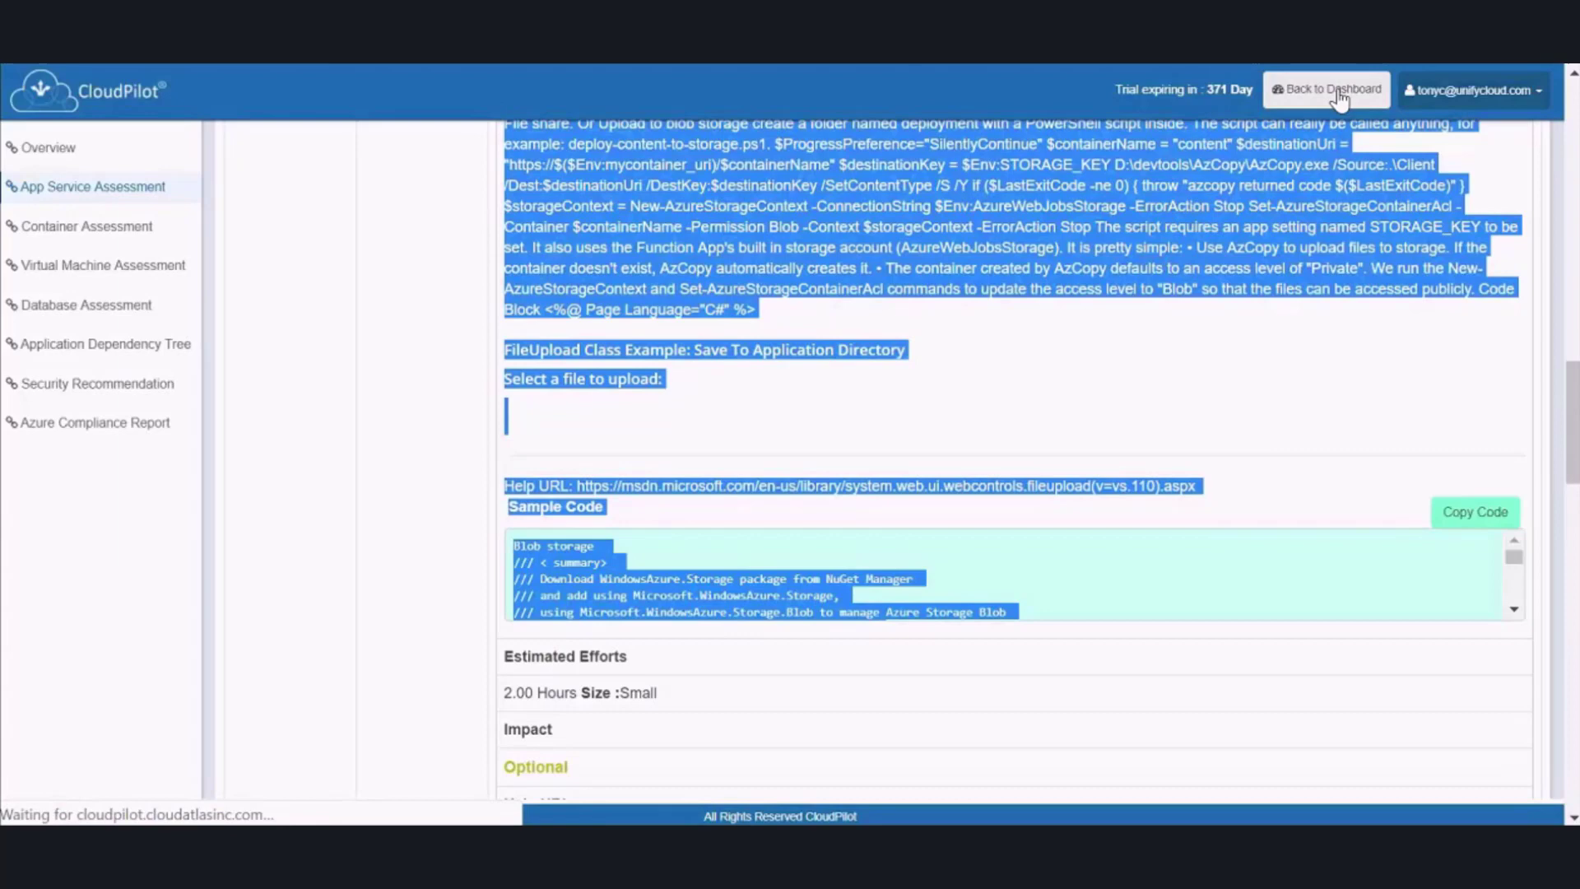
{"action": "left_click", "coordinate": [1326, 89]}
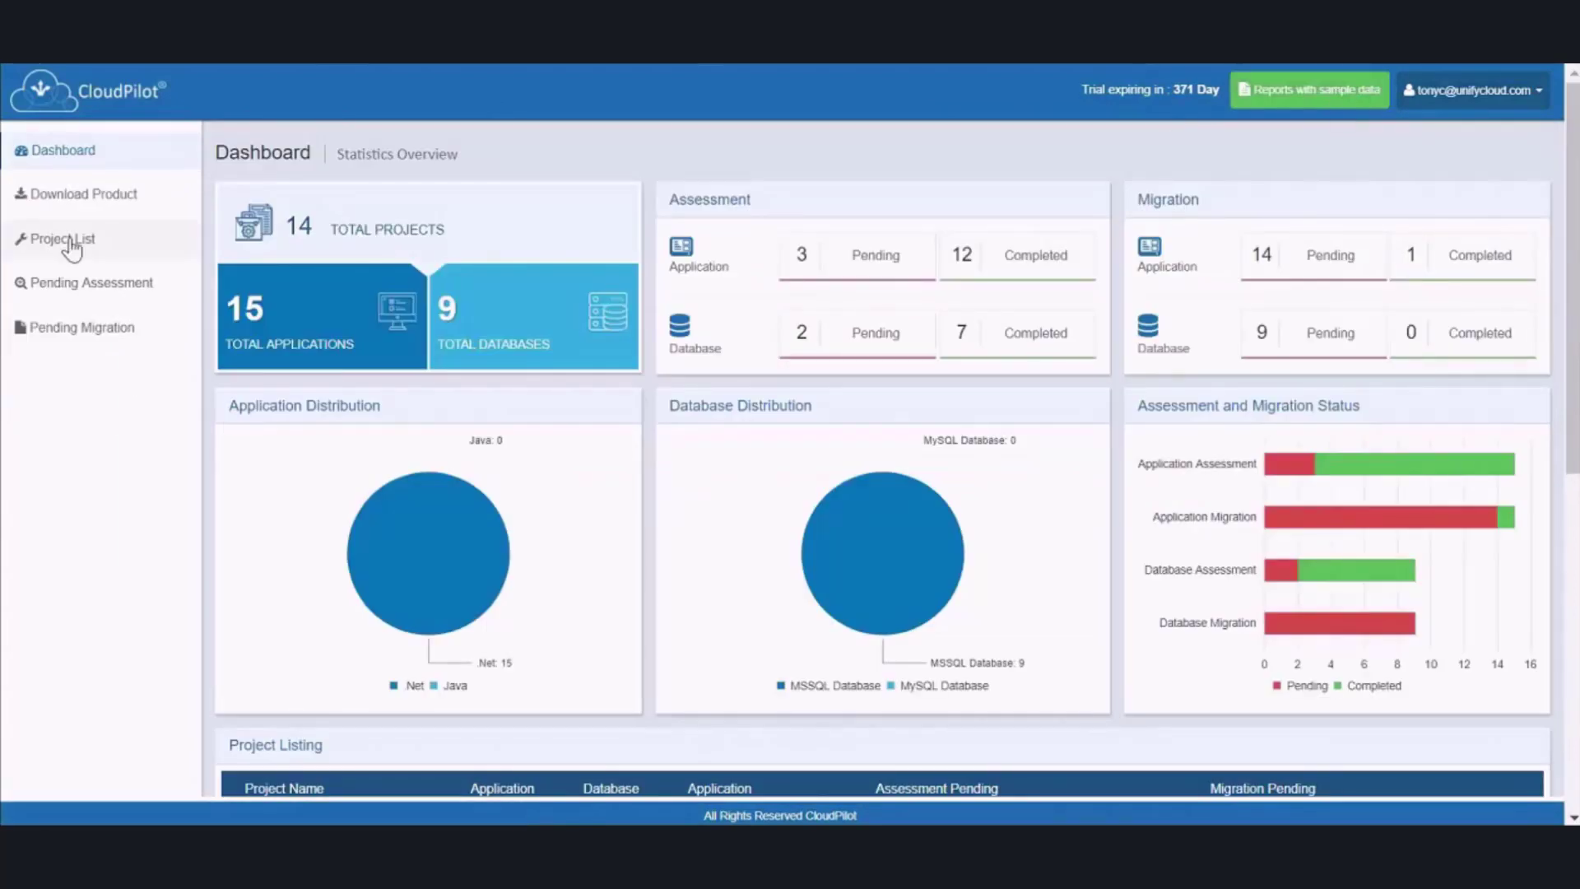
{"action": "left_click", "coordinate": [63, 238]}
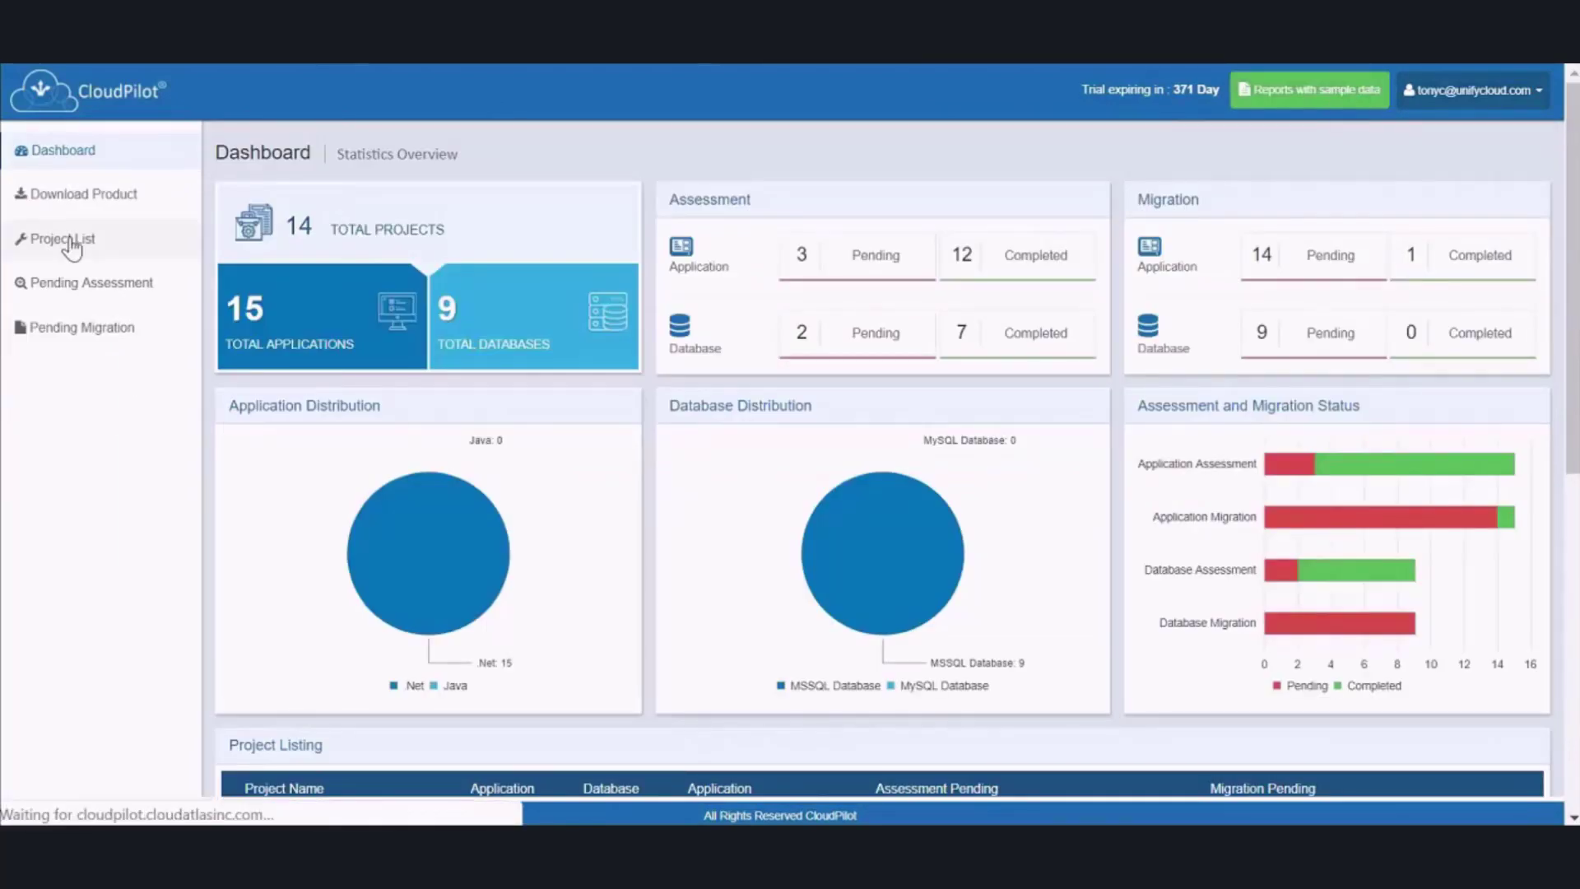
{"action": "left_click", "coordinate": [61, 239]}
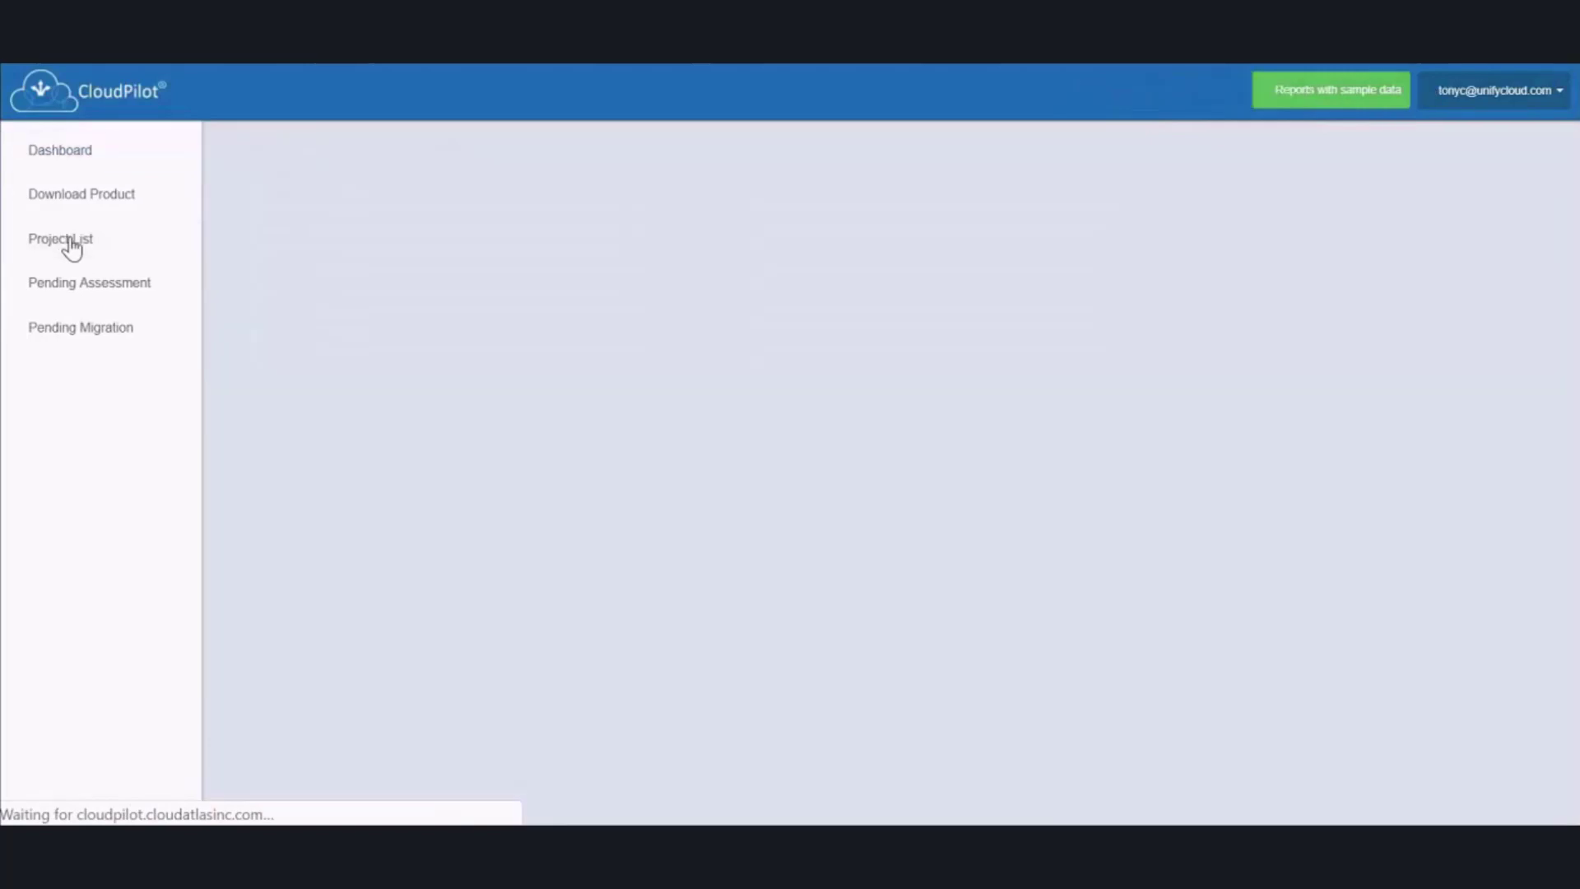
{"action": "left_click", "coordinate": [61, 239]}
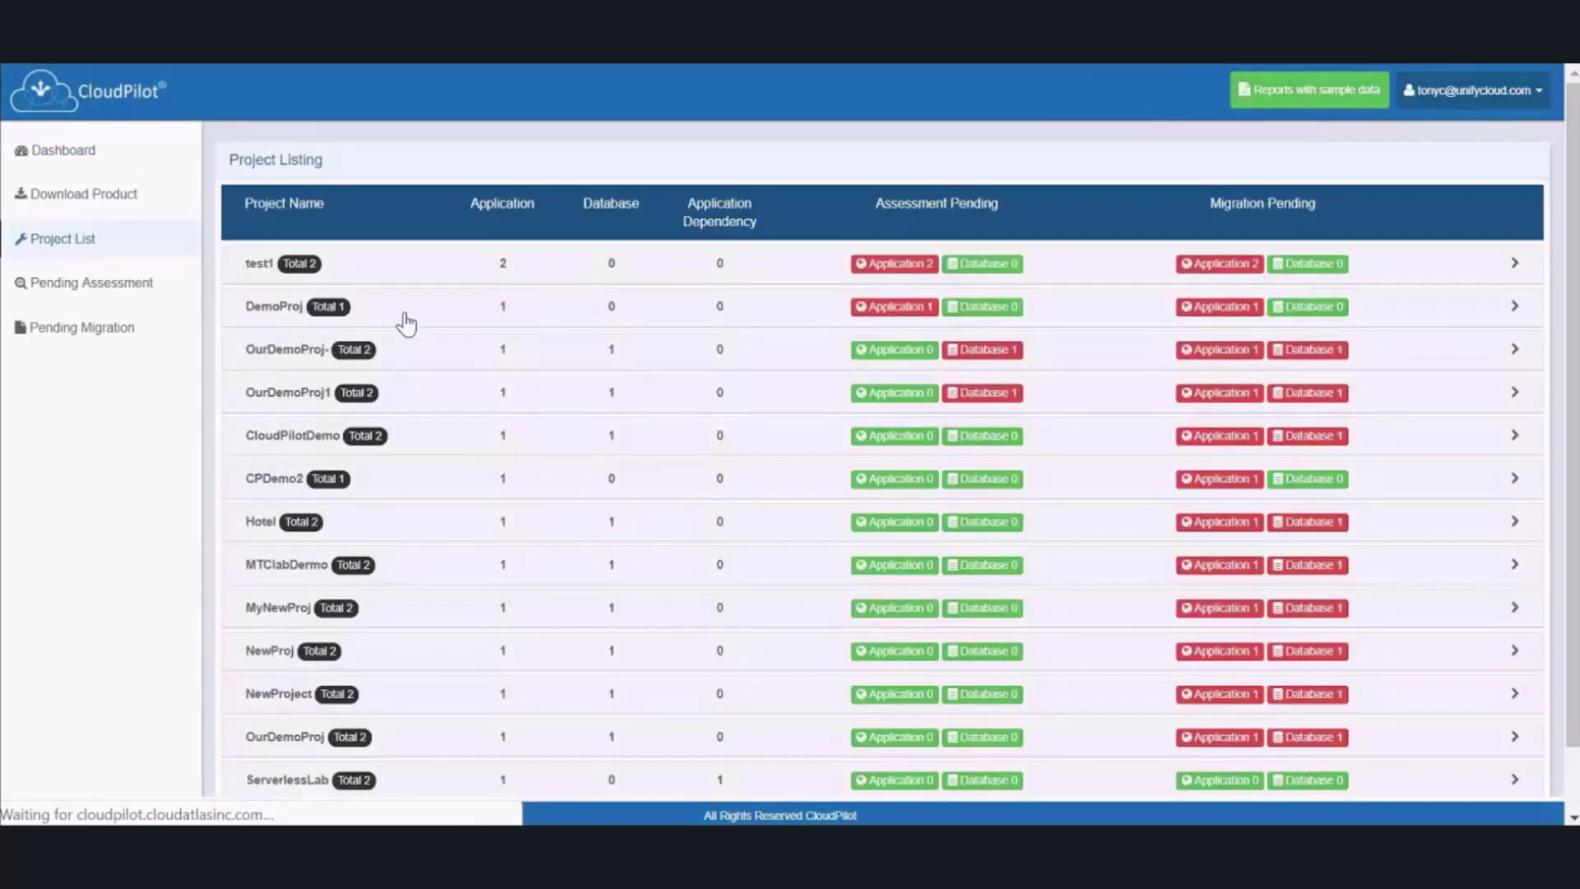
{"action": "scroll", "scroll_direction": "down", "scroll_amount": 3}
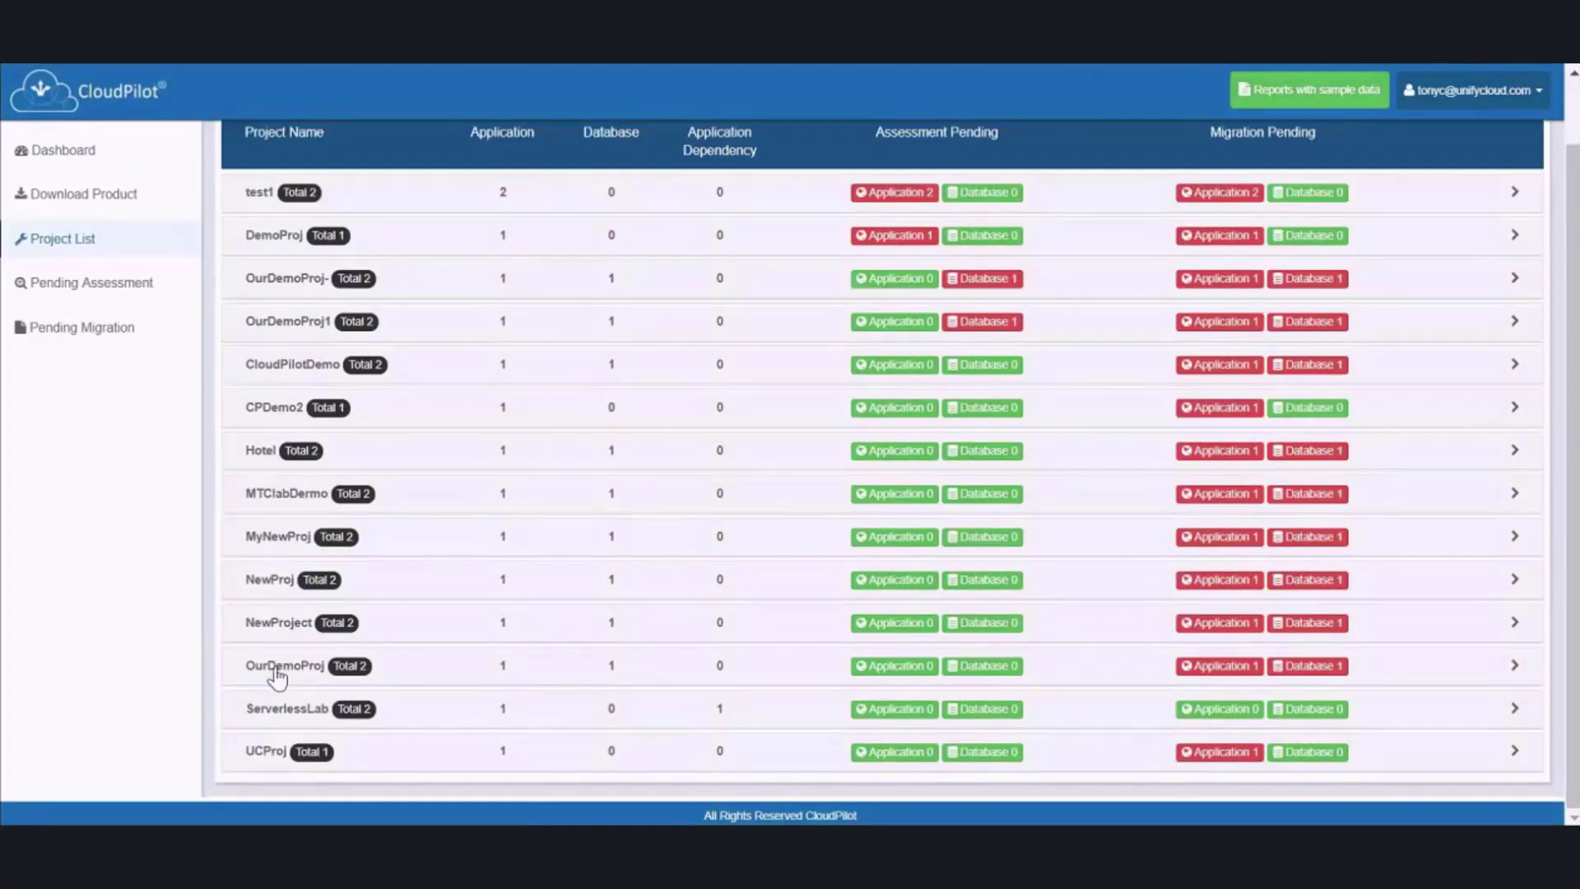
Expand OurDemoProj and view the smarthotel database migration assessment report
{"action": "left_click", "coordinate": [1514, 664]}
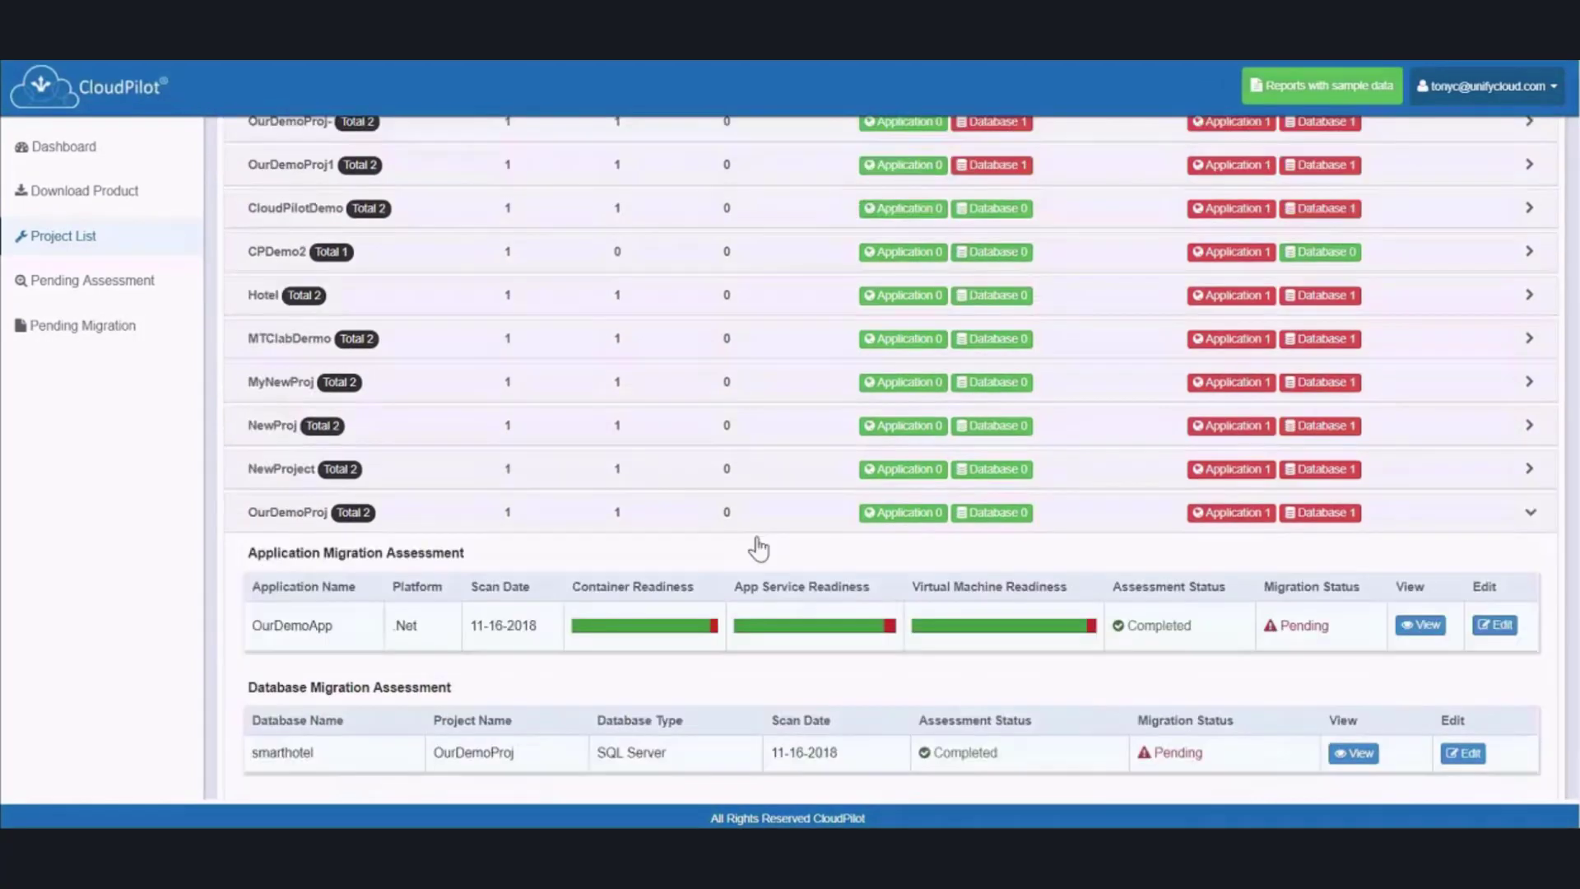
{"action": "scroll", "scroll_direction": "down", "scroll_amount": 3}
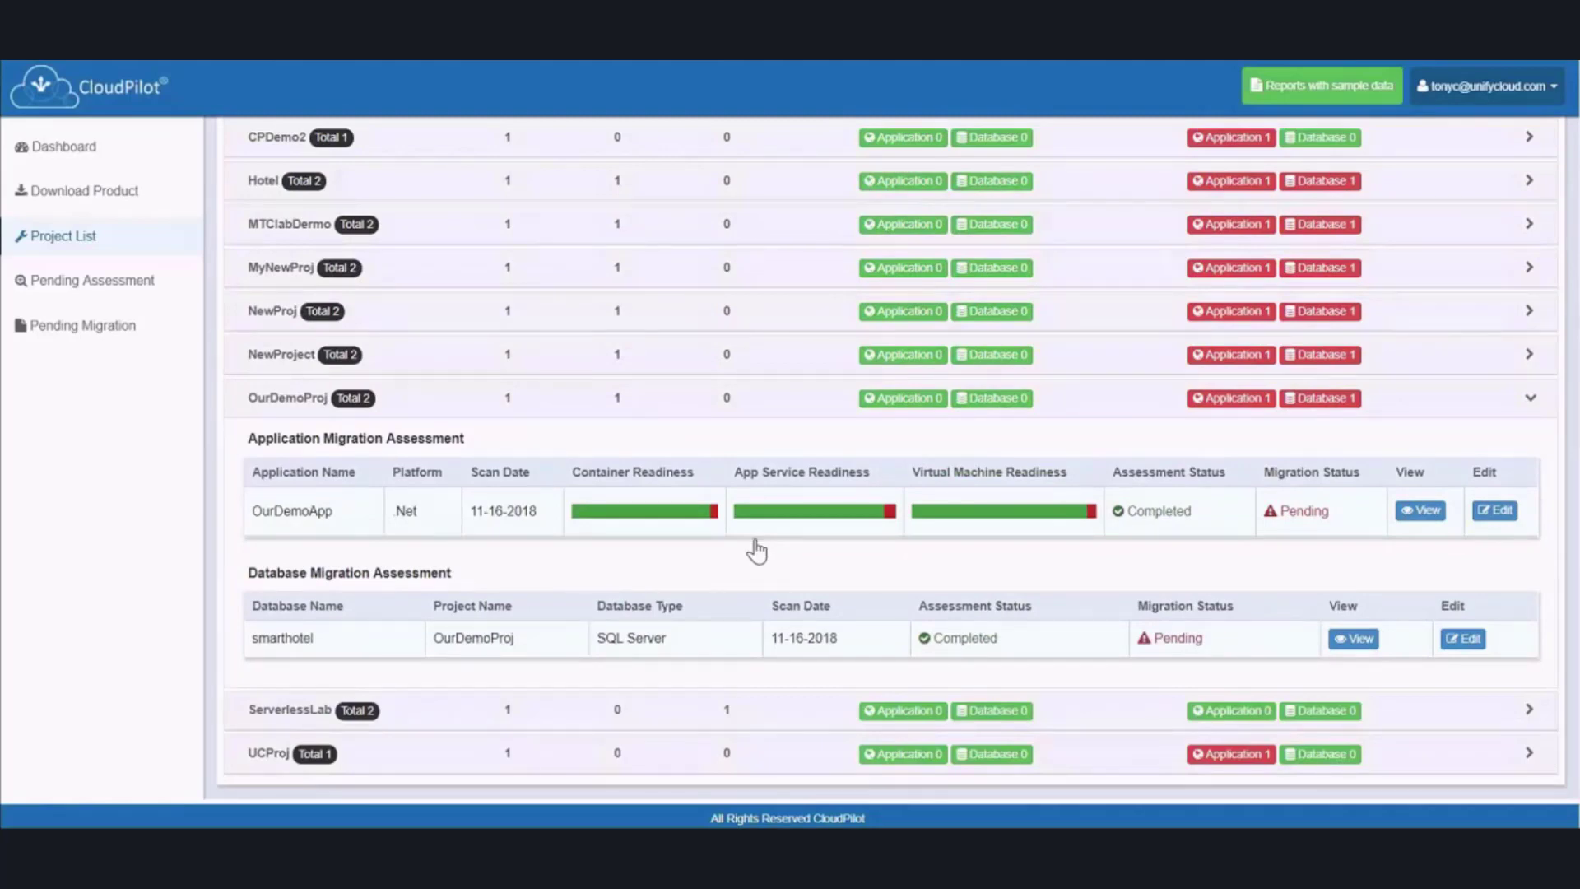
{"action": "mouse_move", "coordinate": [826, 627]}
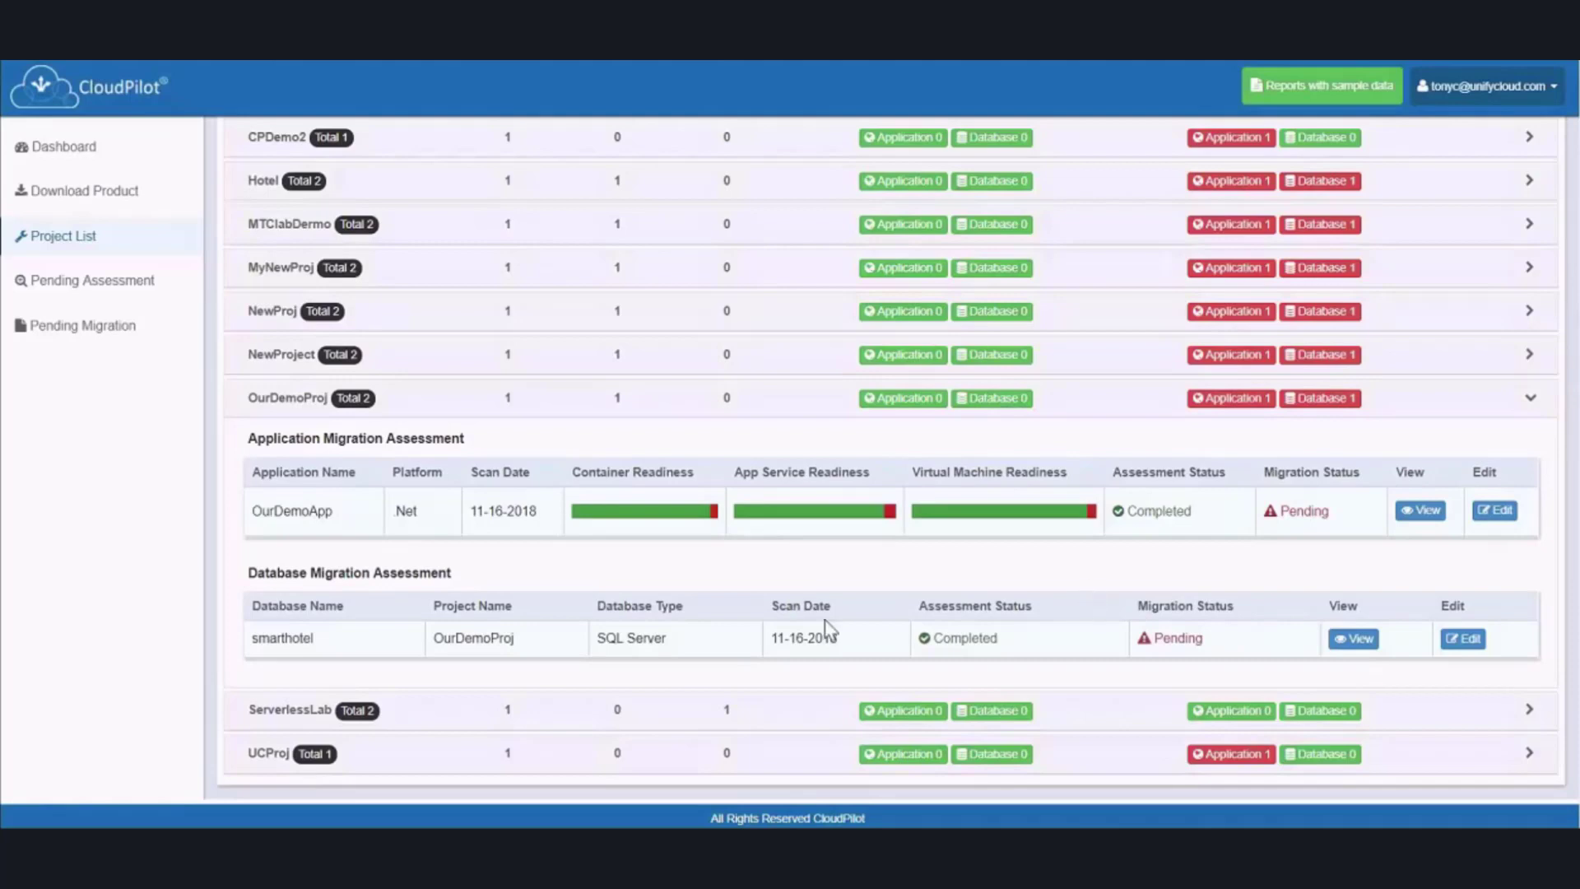
{"action": "mouse_move", "coordinate": [1354, 638]}
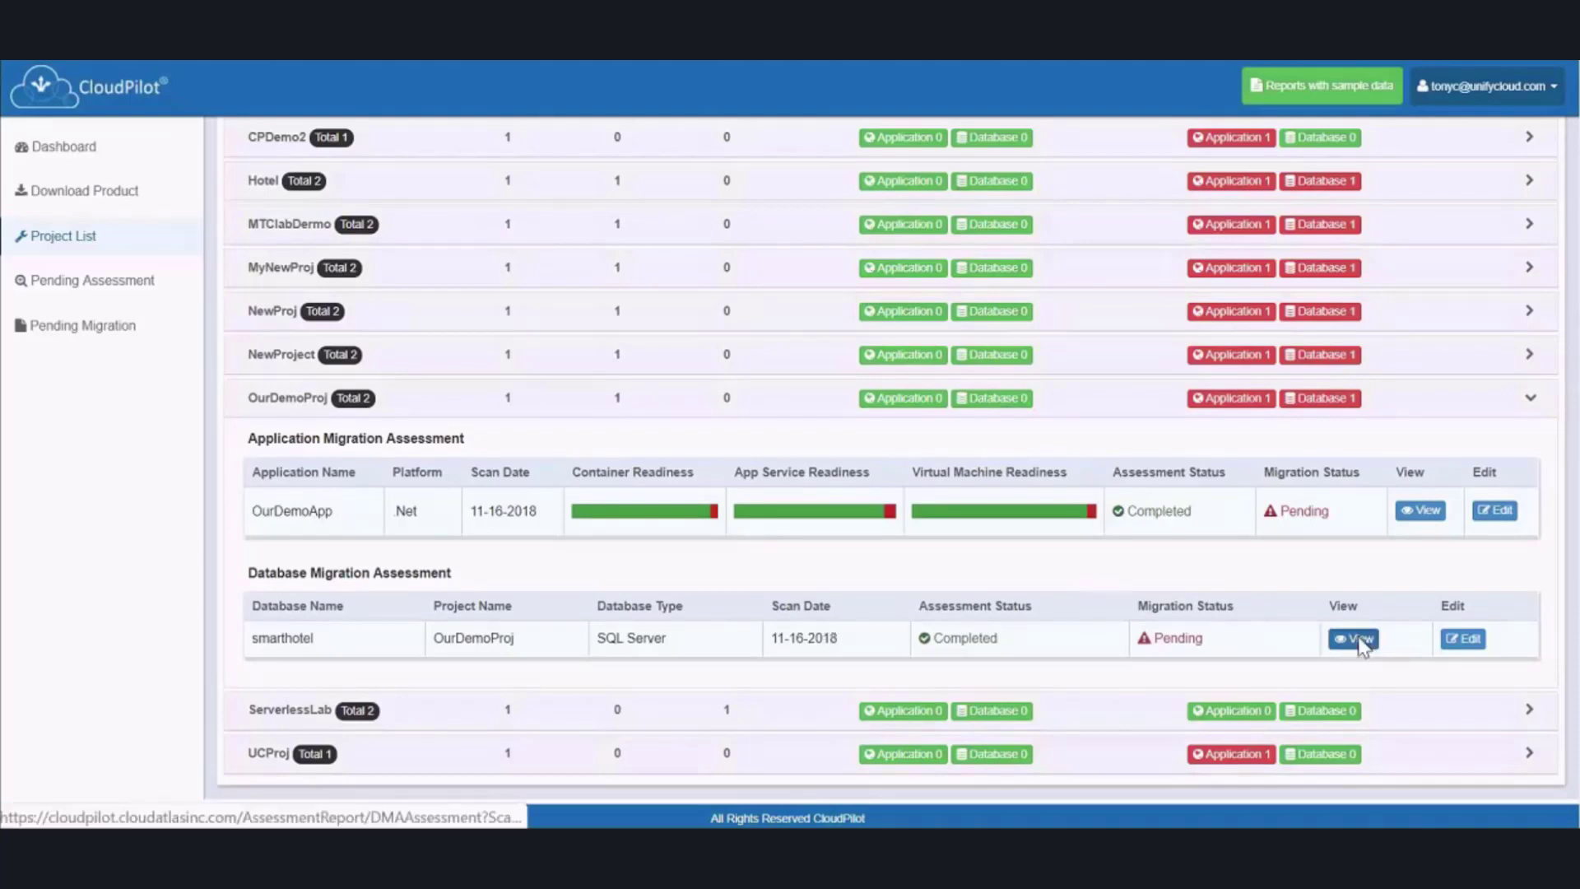
{"action": "left_click", "coordinate": [1355, 639]}
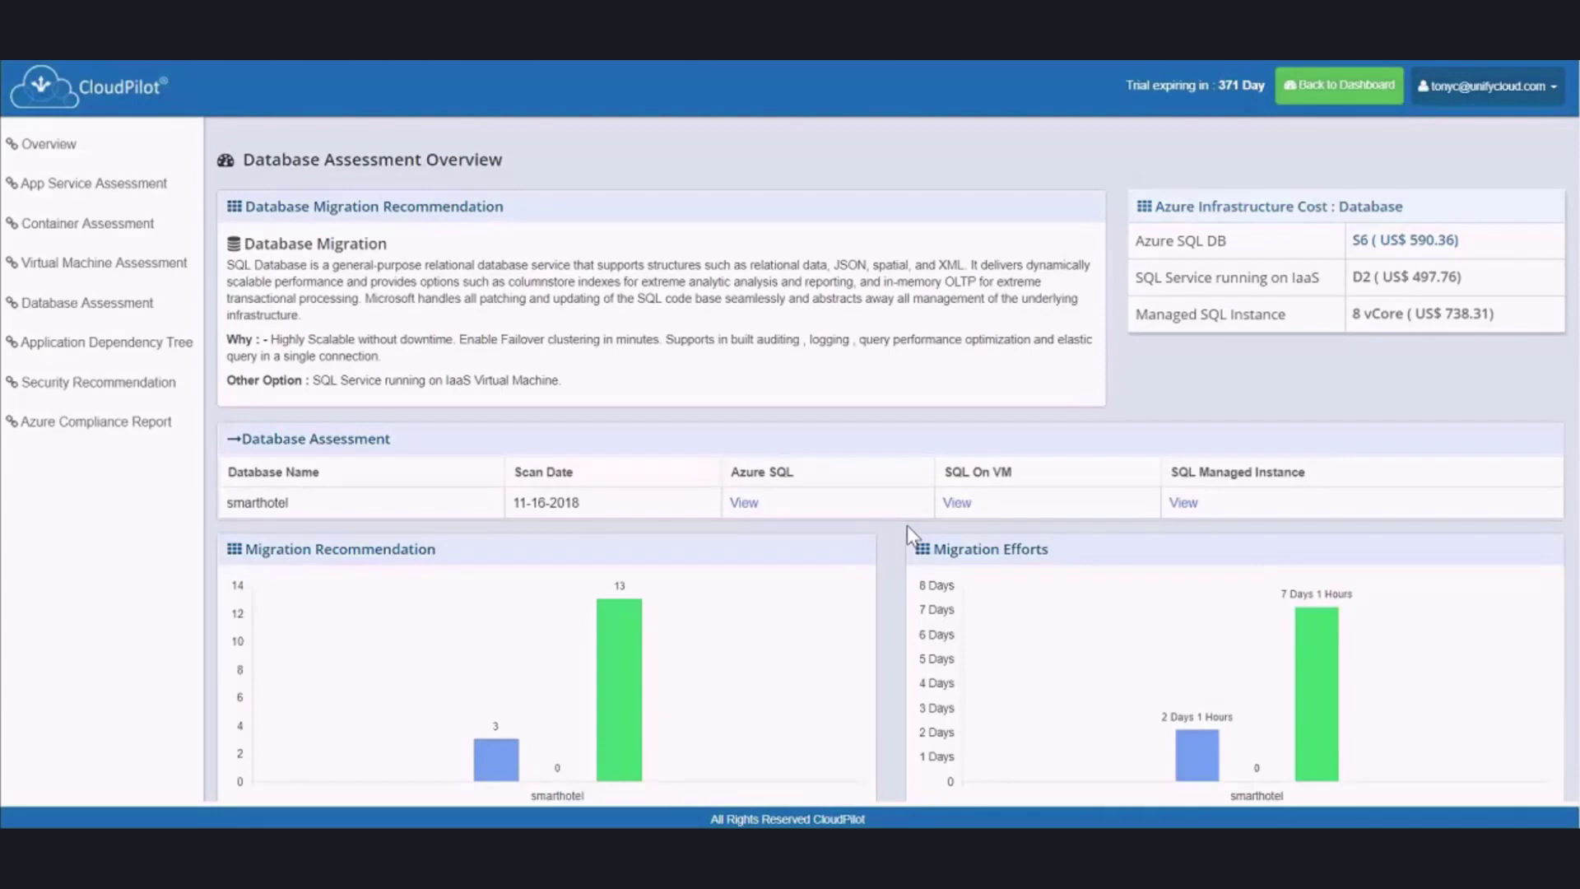
Show smarthotel's migration charts: Managed Instance 13 issues/7 days versus Azure SQL 3 issues/2 days
{"action": "scroll", "scroll_direction": "down", "scroll_amount": 3}
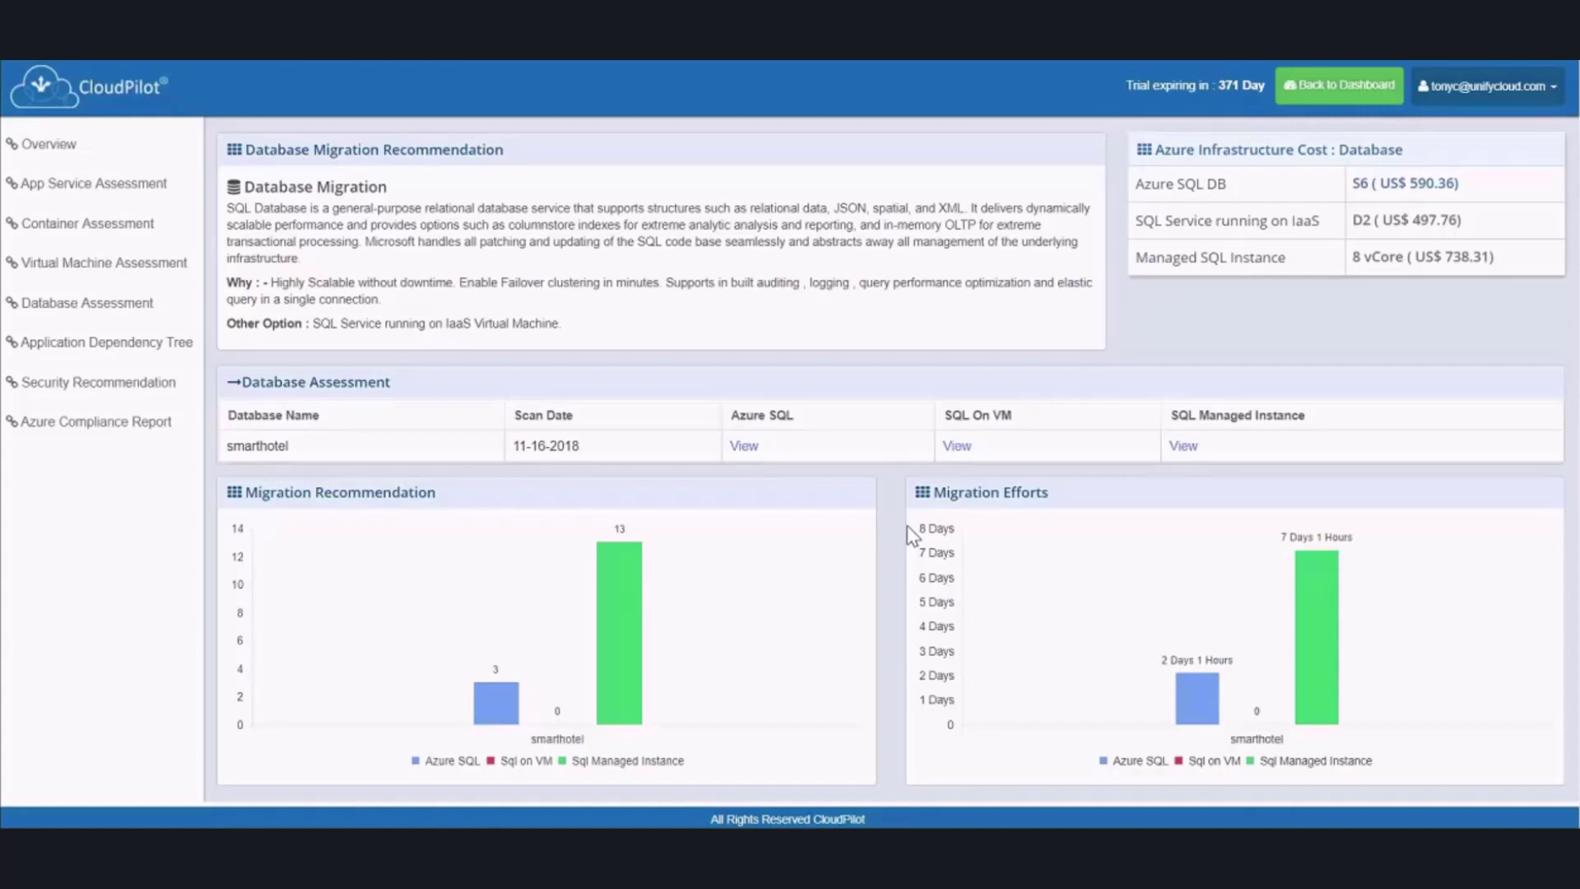
{"action": "mouse_move", "coordinate": [879, 531]}
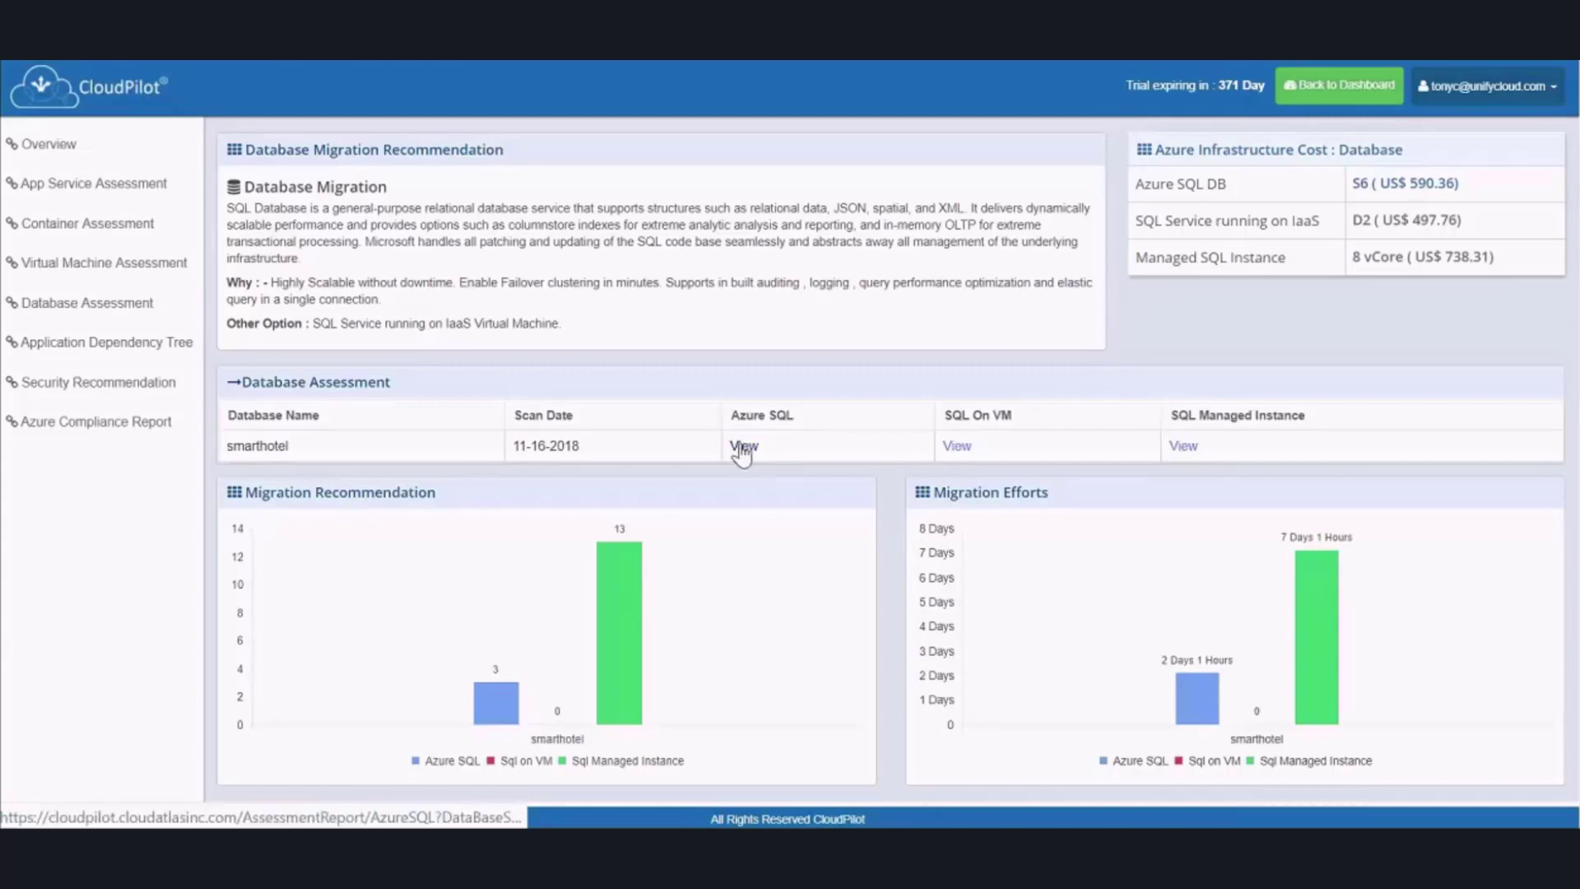
View smarthotel's Azure SQL report: 89% readiness and the Windows authentication feature-parity warning
{"action": "left_click", "coordinate": [744, 446]}
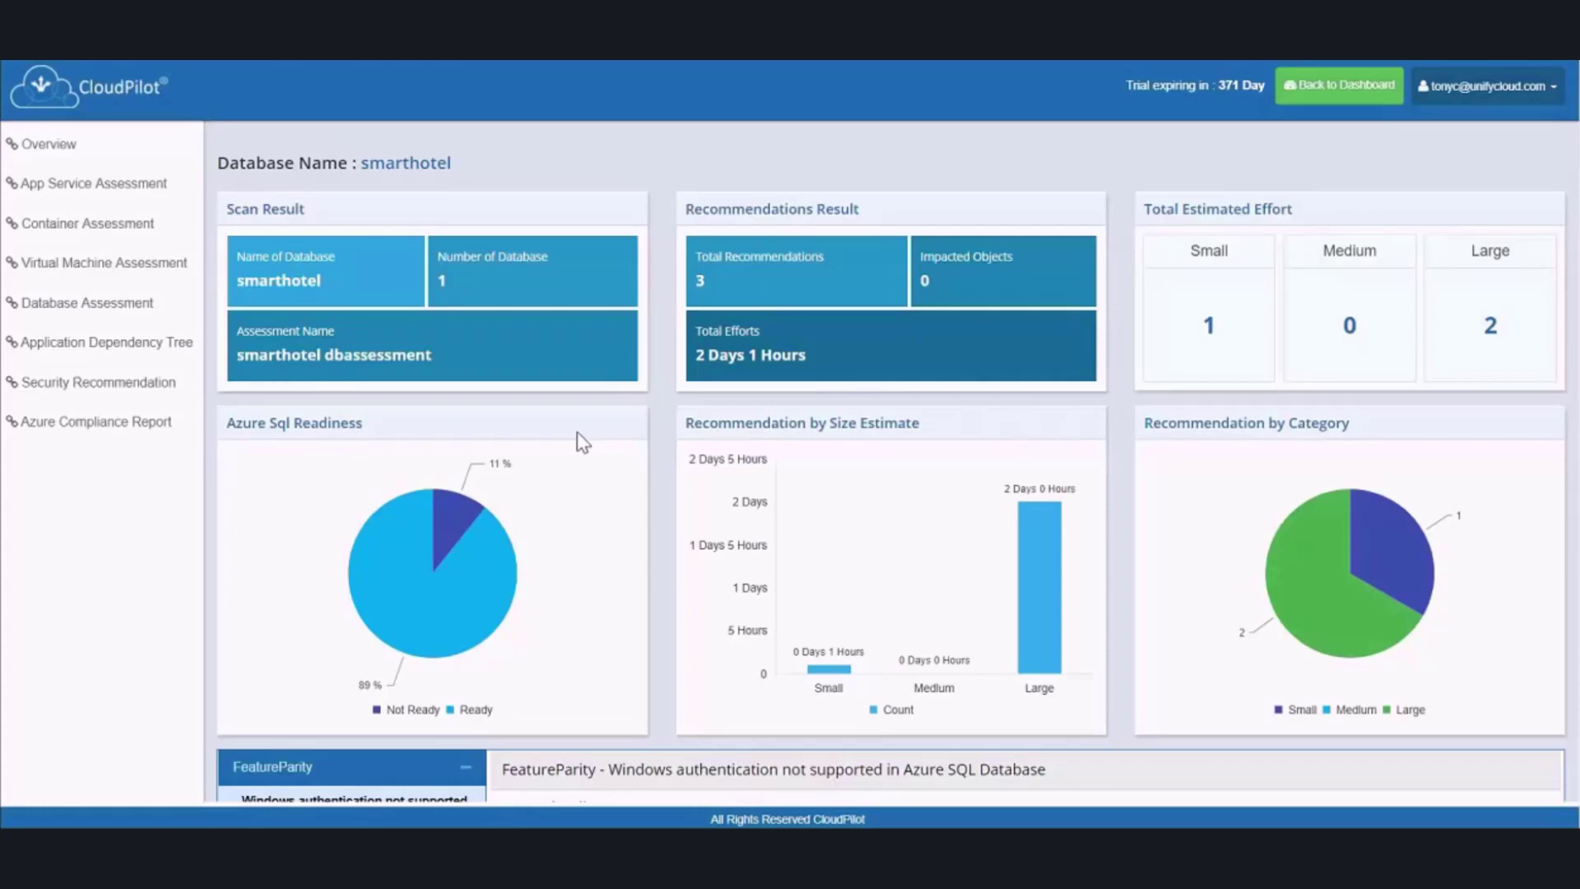
{"action": "scroll", "scroll_direction": "down", "scroll_amount": 3}
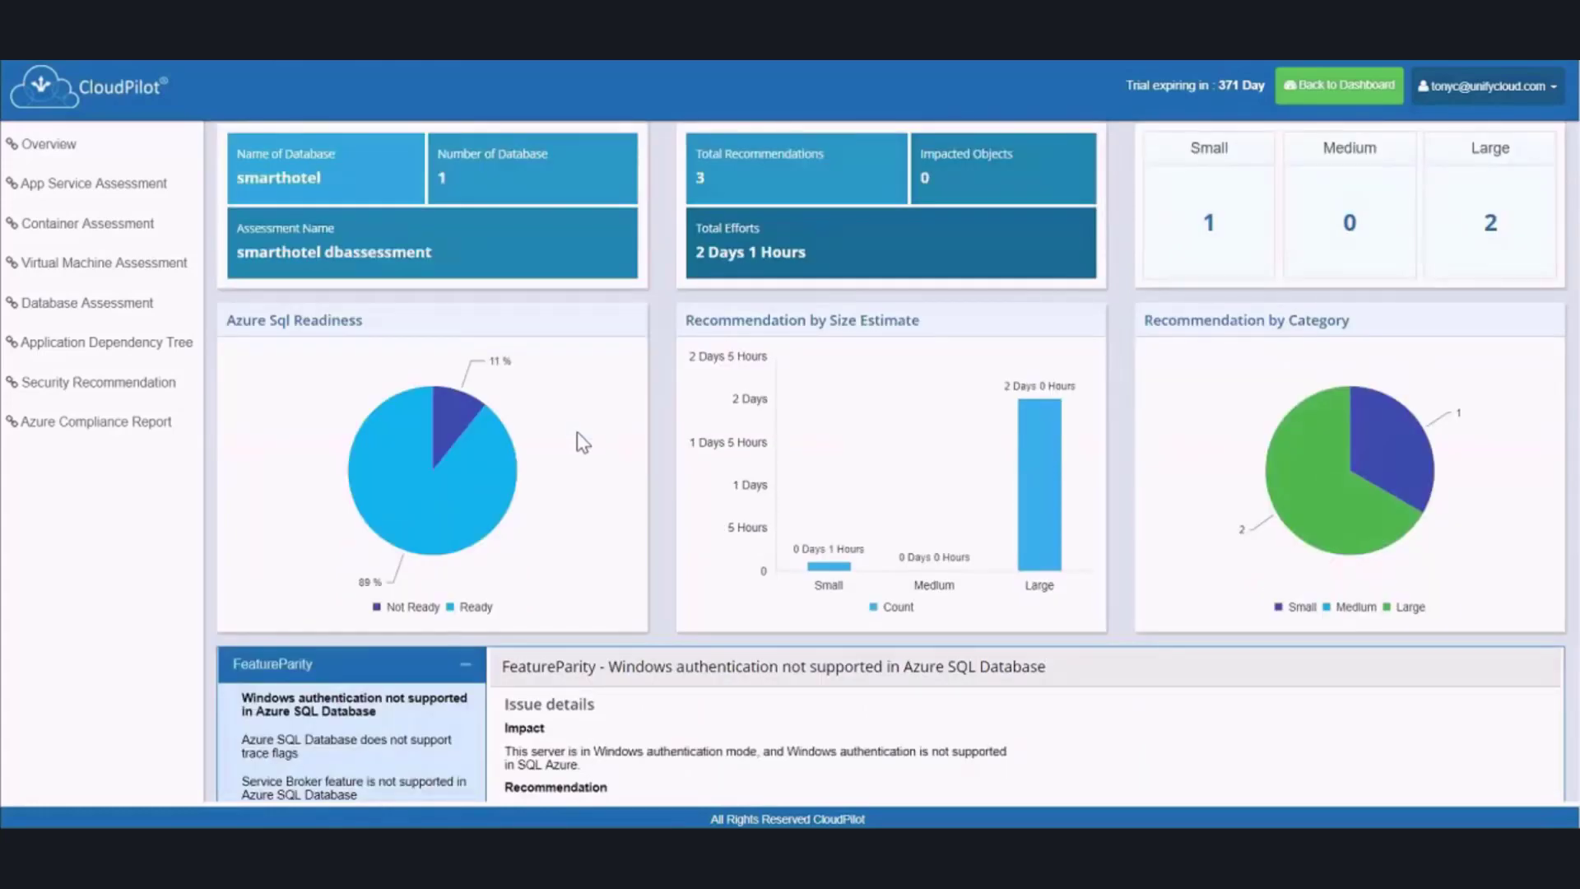
{"action": "scroll", "scroll_direction": "down", "scroll_amount": 3}
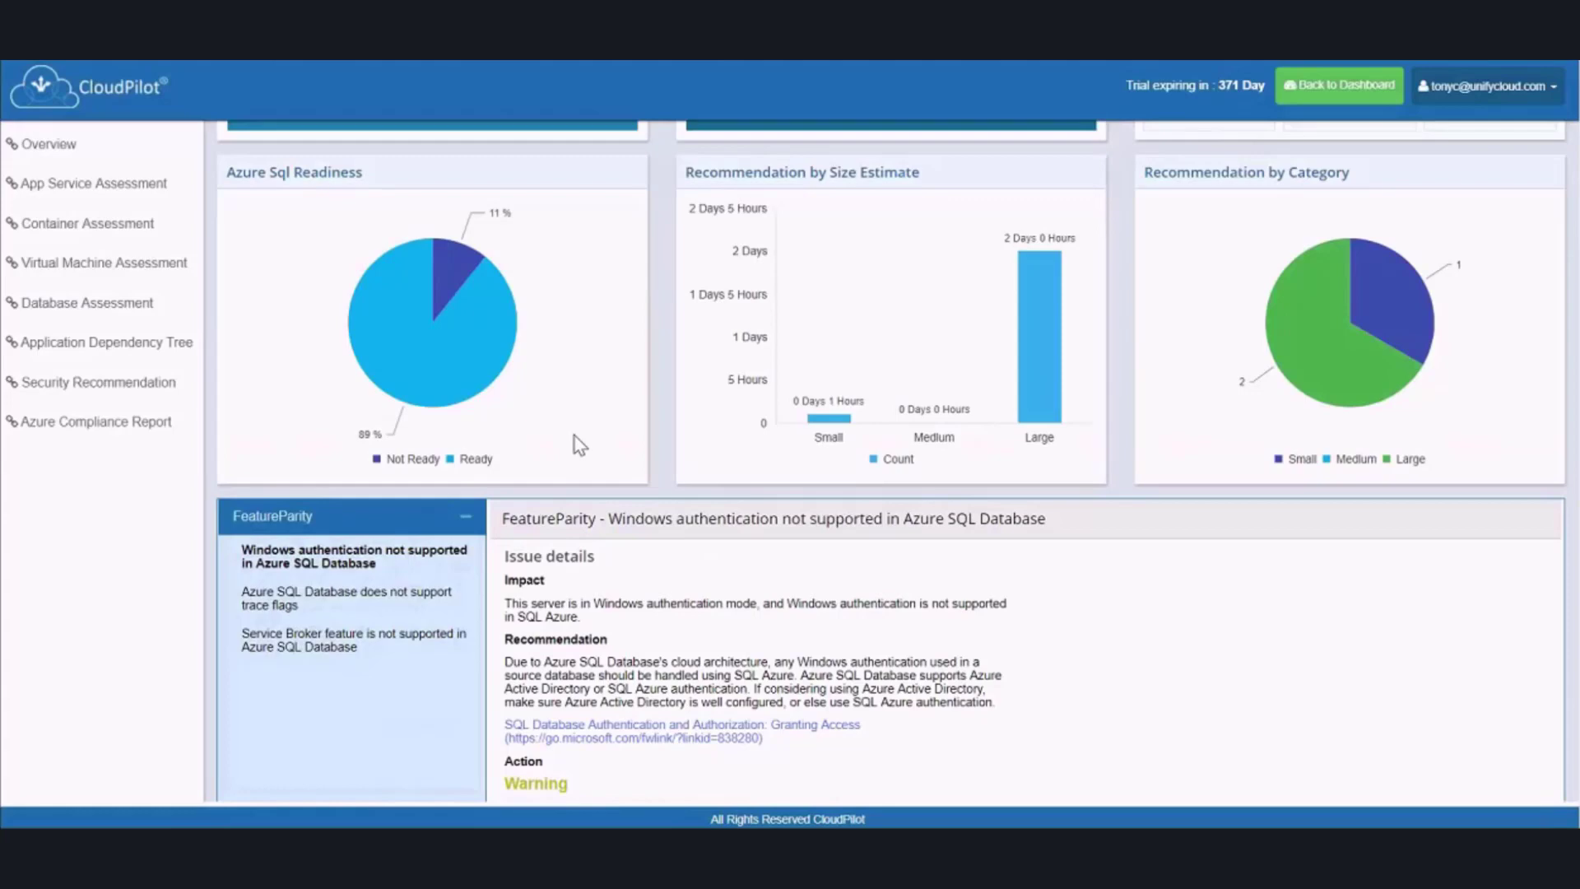
{"action": "scroll", "scroll_direction": "down", "scroll_amount": 3}
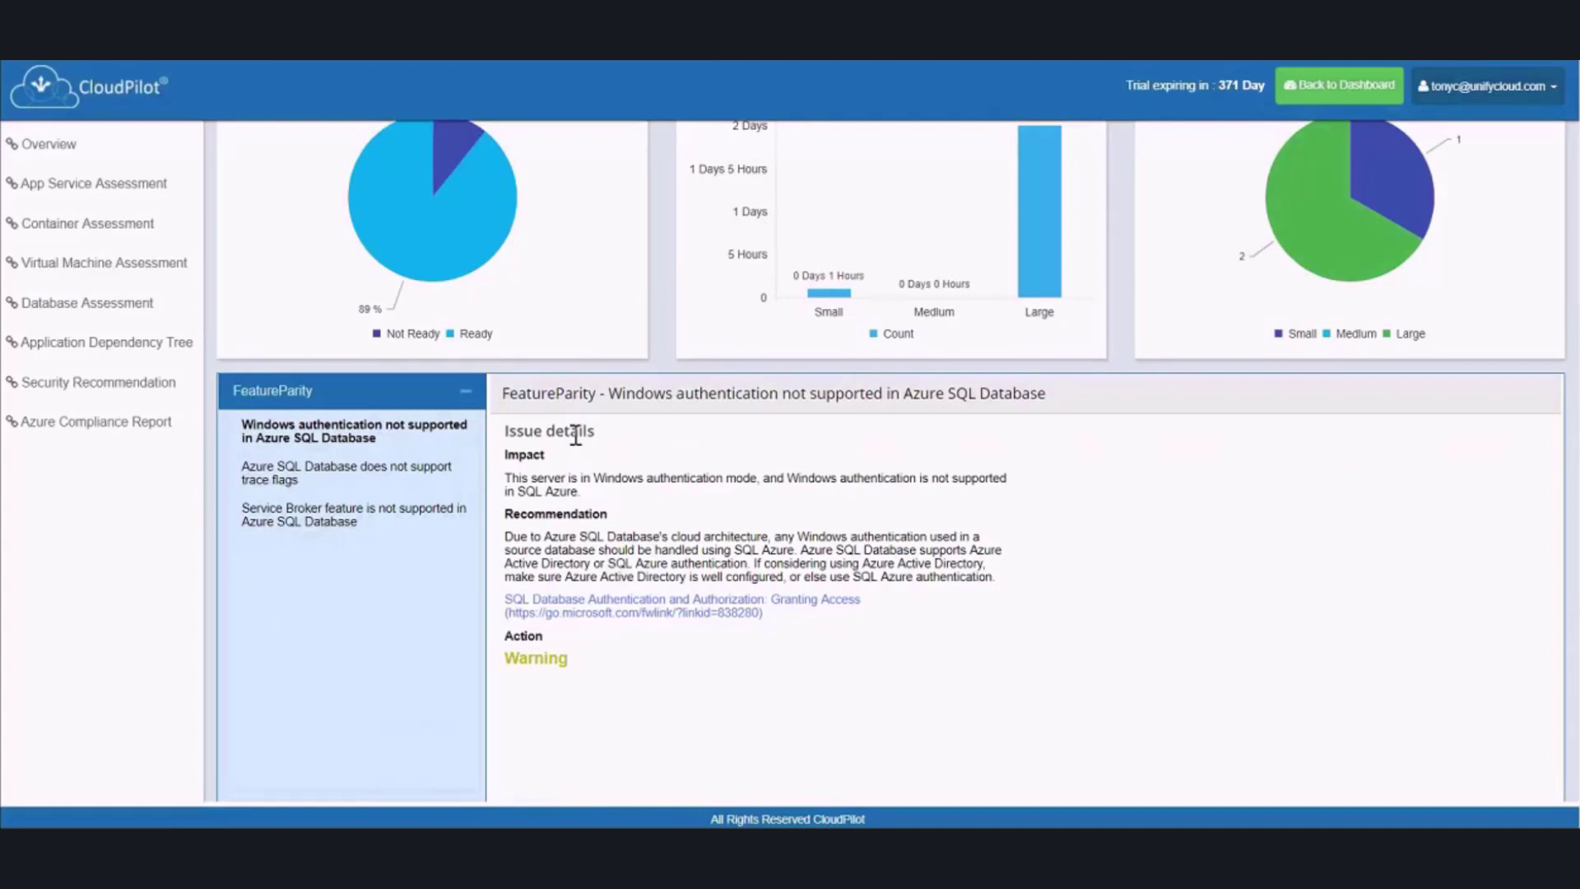
{"action": "mouse_move", "coordinate": [356, 561]}
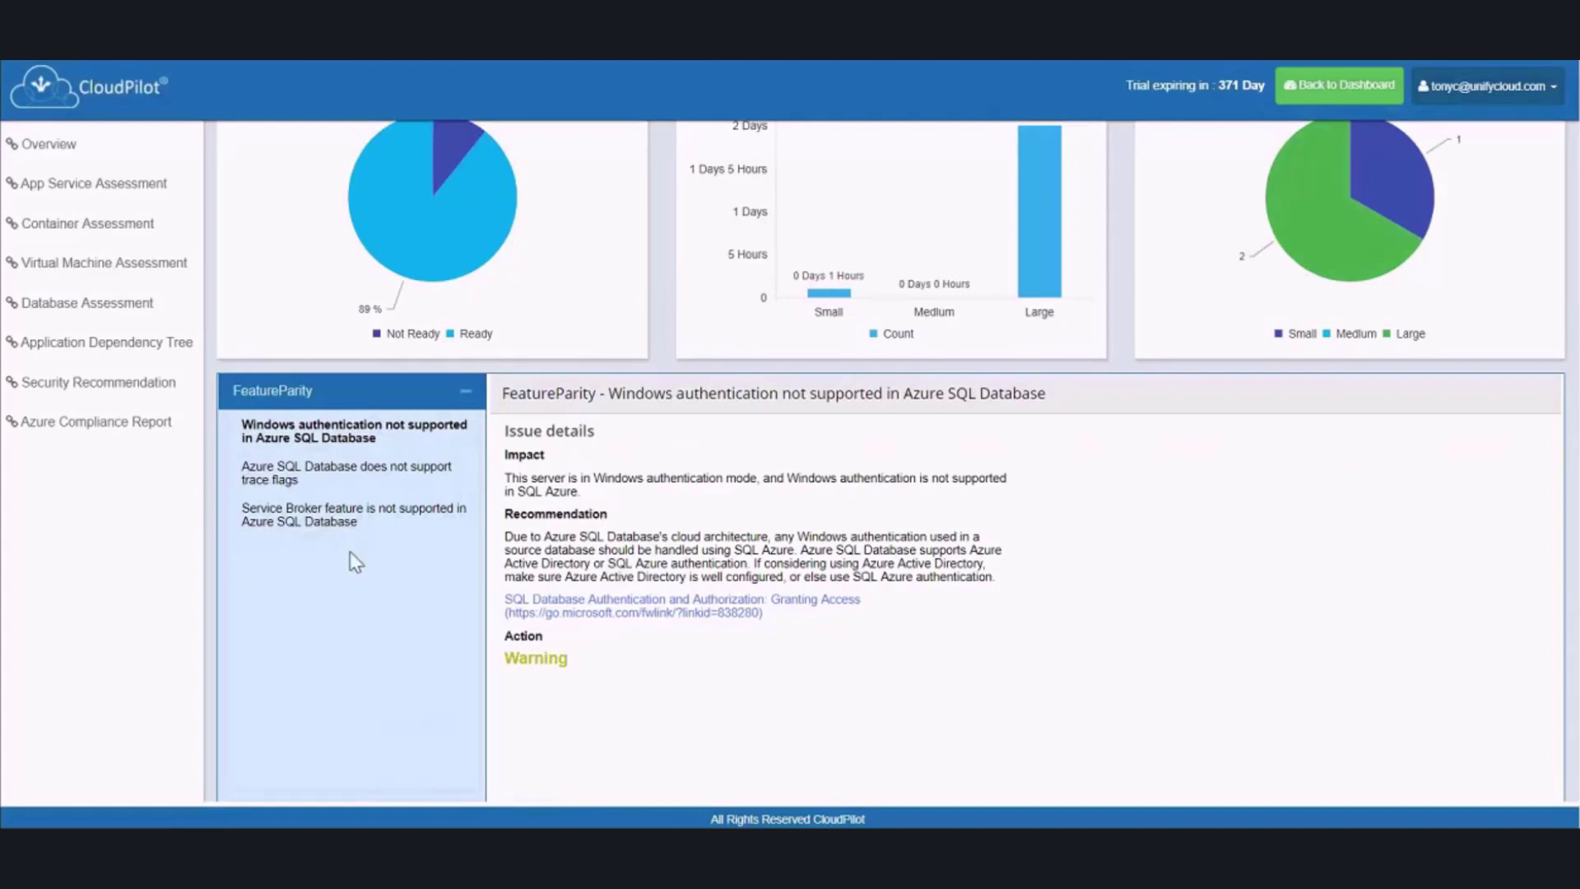
{"action": "left_click", "coordinate": [349, 473]}
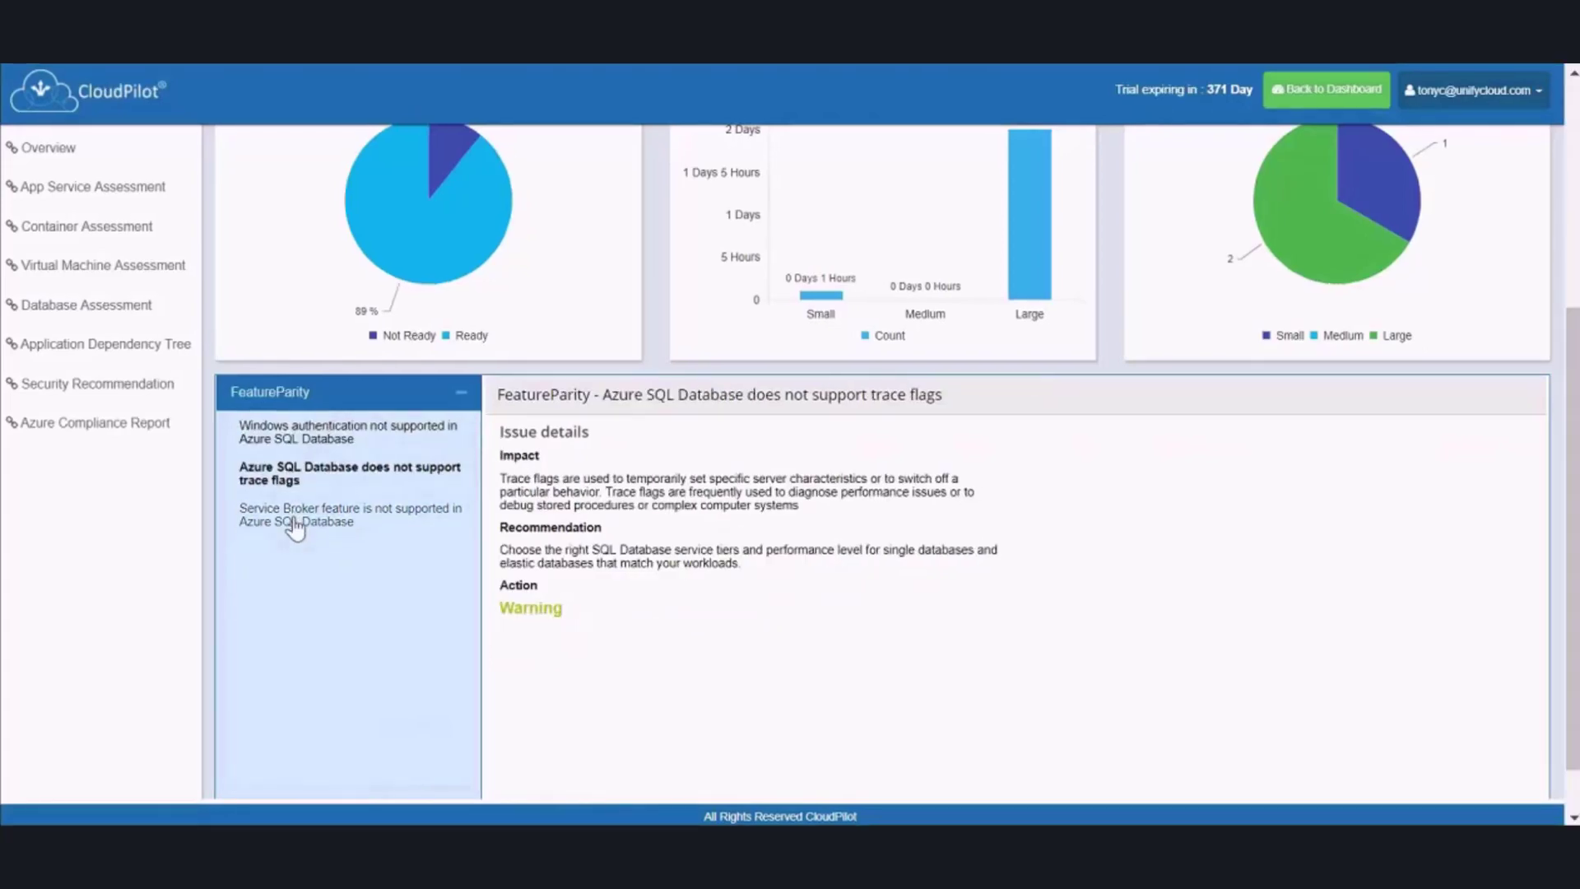
{"action": "left_click", "coordinate": [349, 514]}
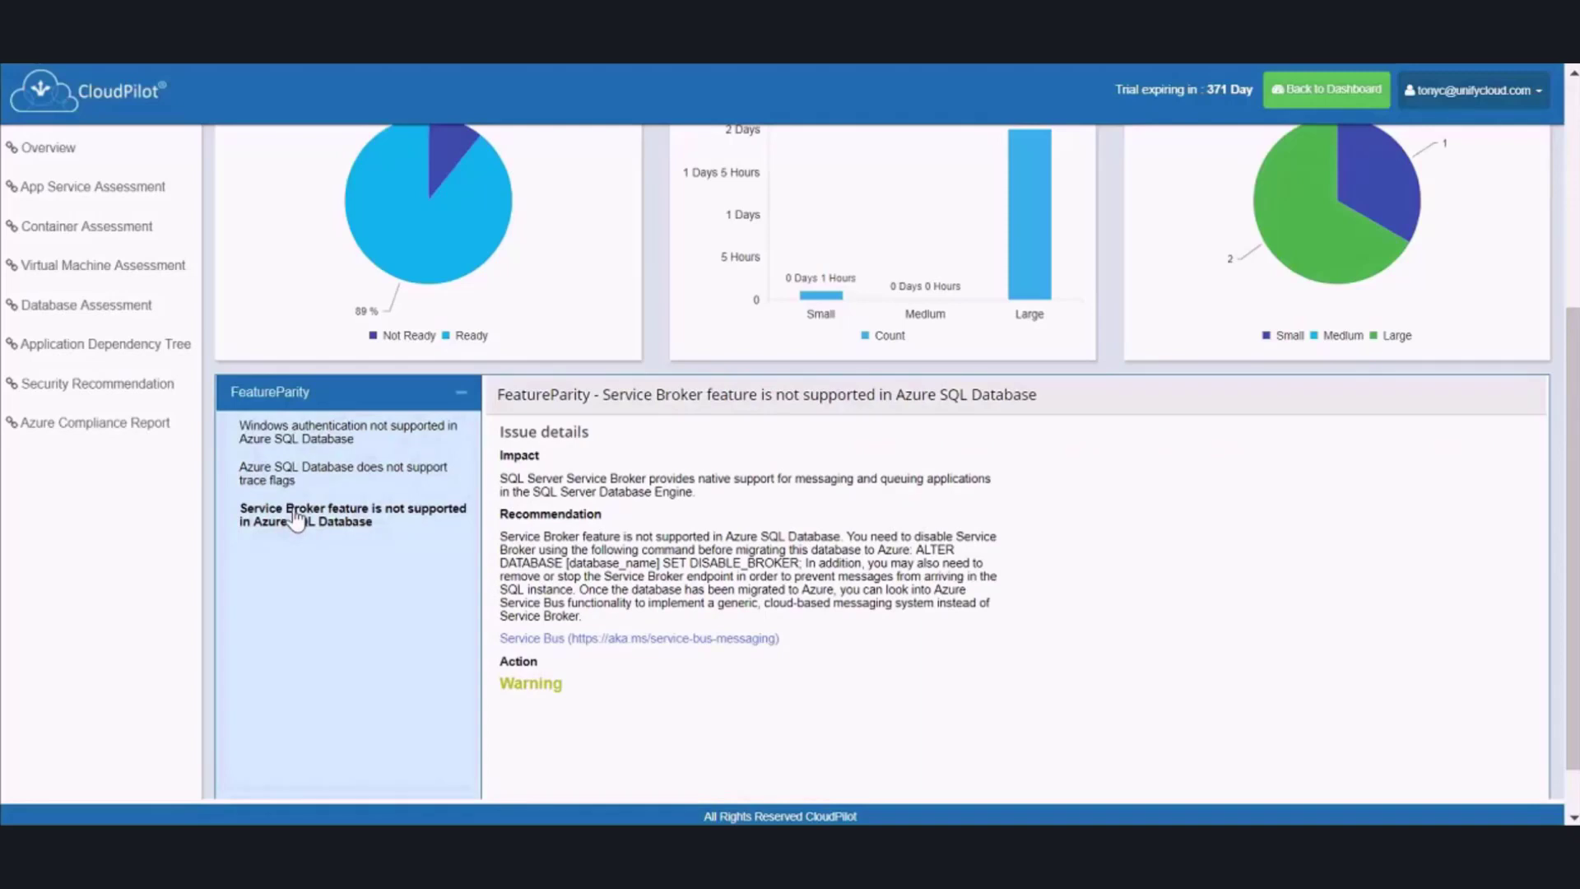
{"action": "left_click", "coordinate": [343, 474]}
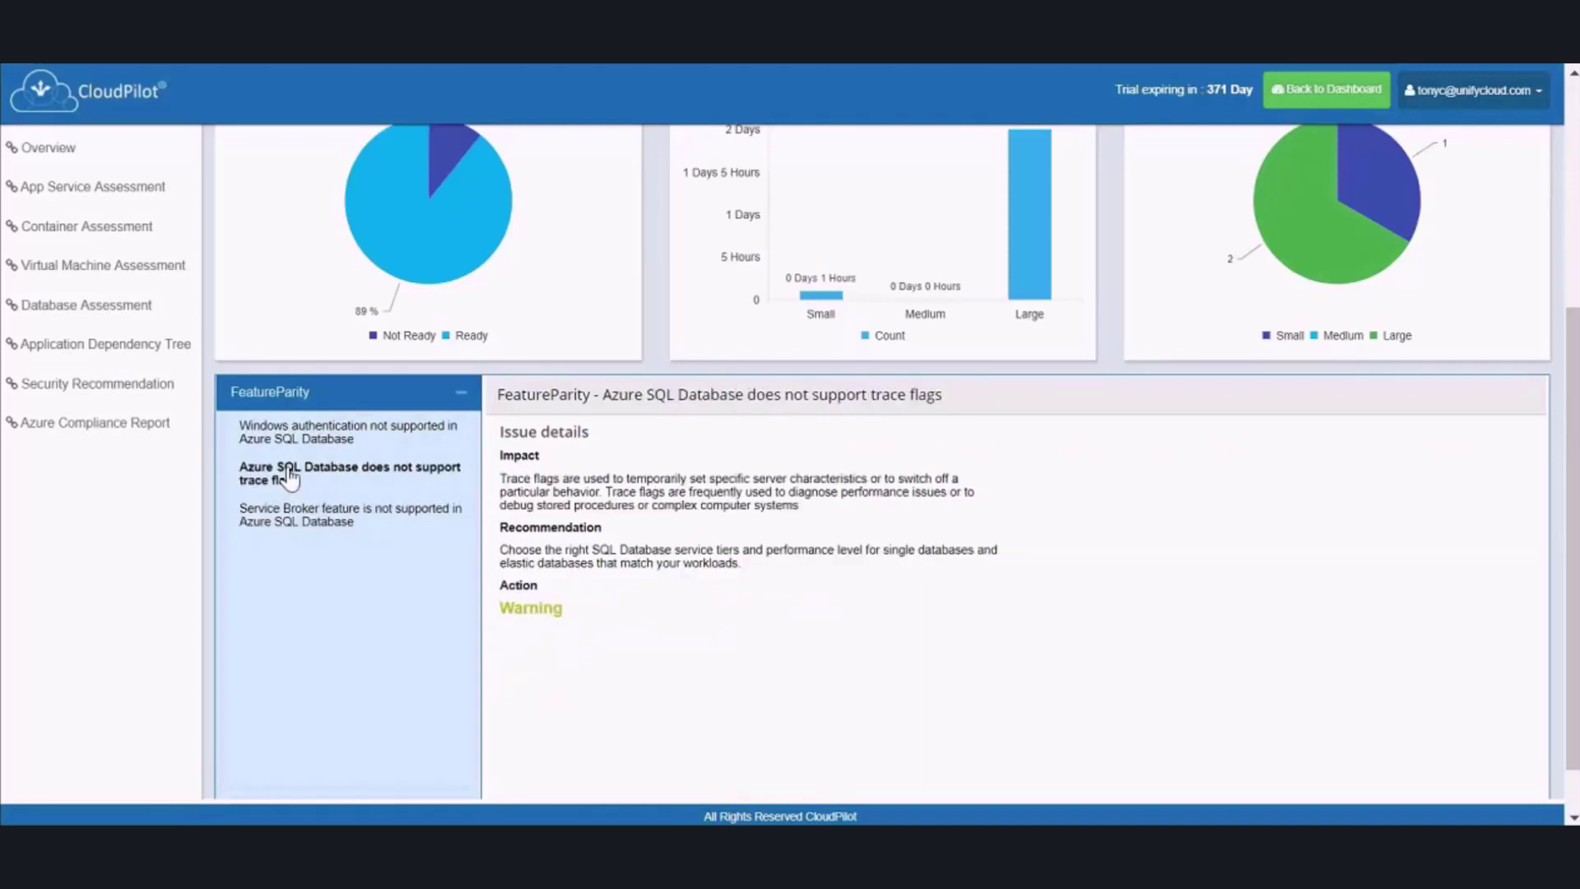
{"action": "left_click", "coordinate": [349, 431]}
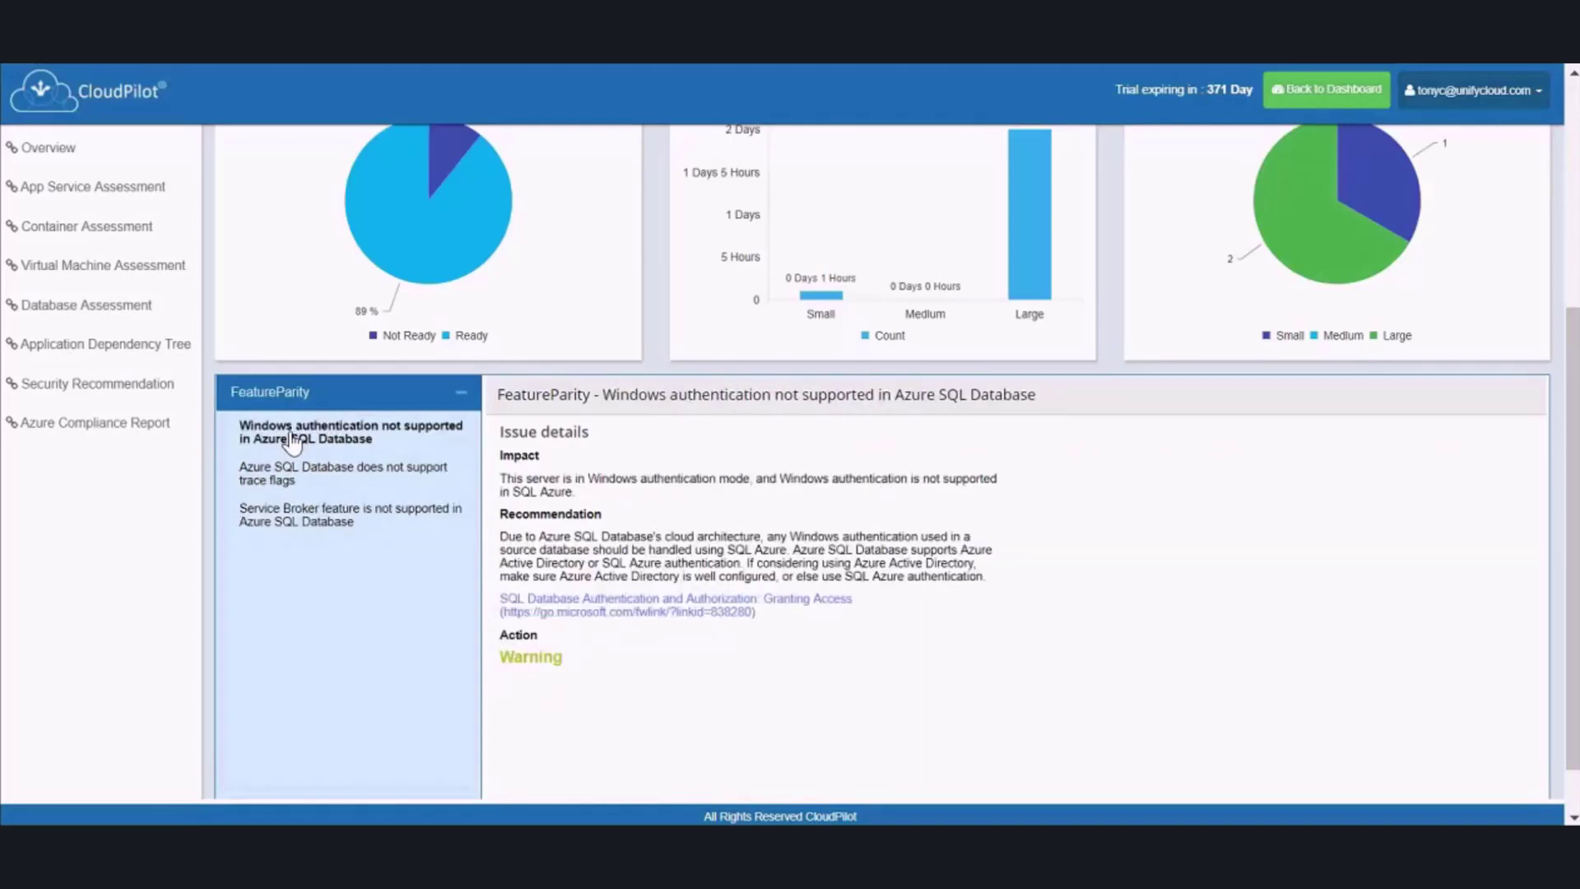